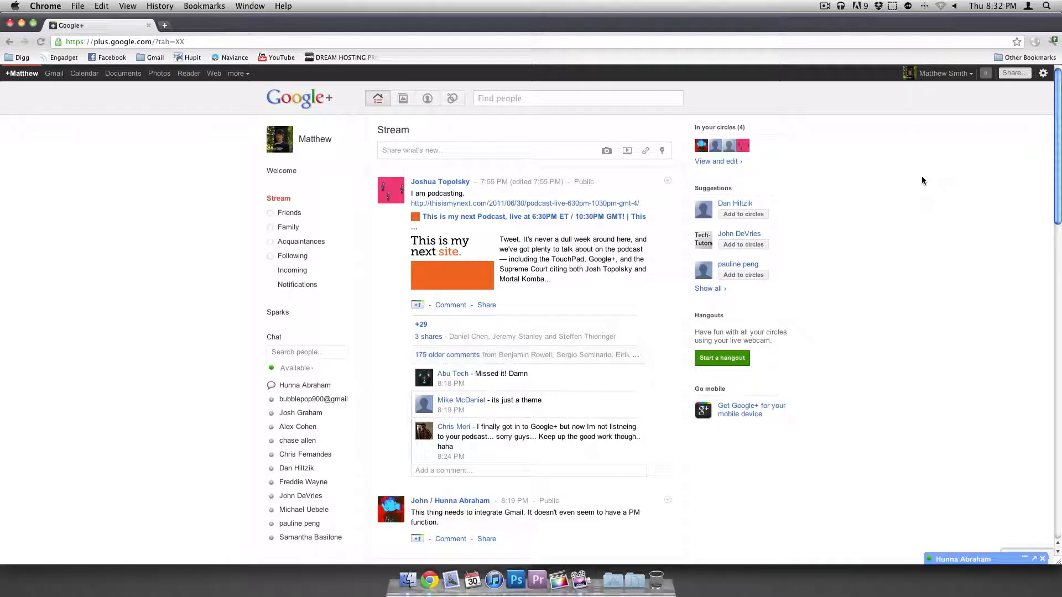
{"action": "mouse_move", "coordinate": [978, 513]}
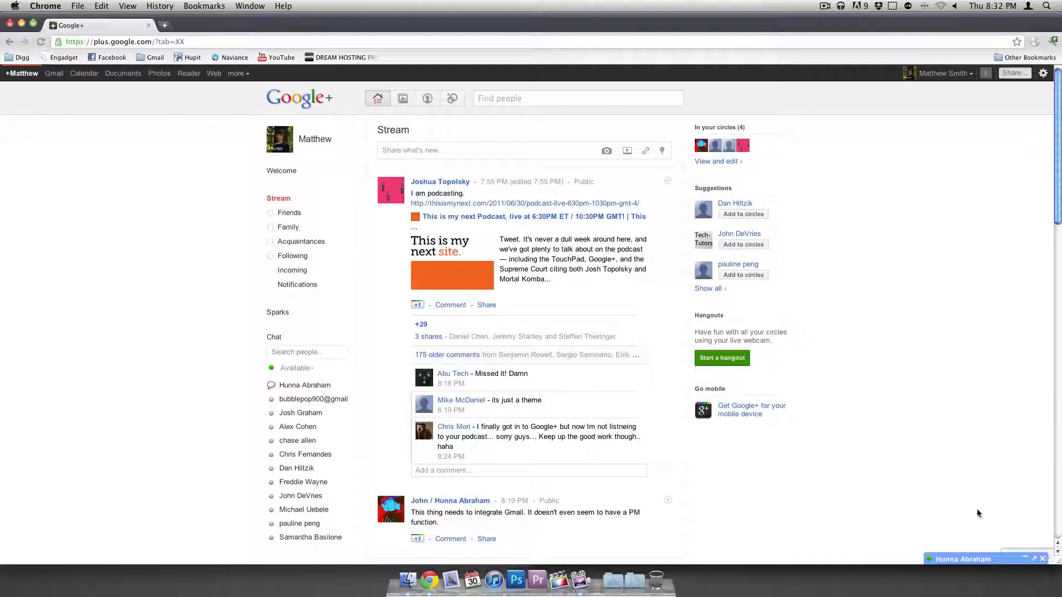
- Open the ongoing chat conversation, then minimise it again
{"action": "left_click", "coordinate": [962, 558]}
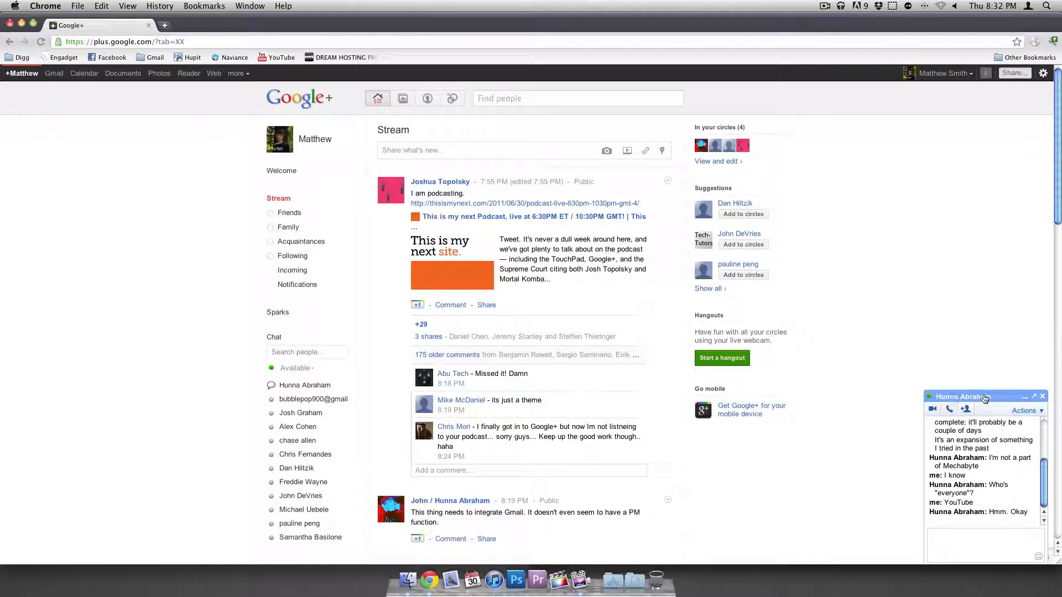
{"action": "left_click", "coordinate": [1028, 397]}
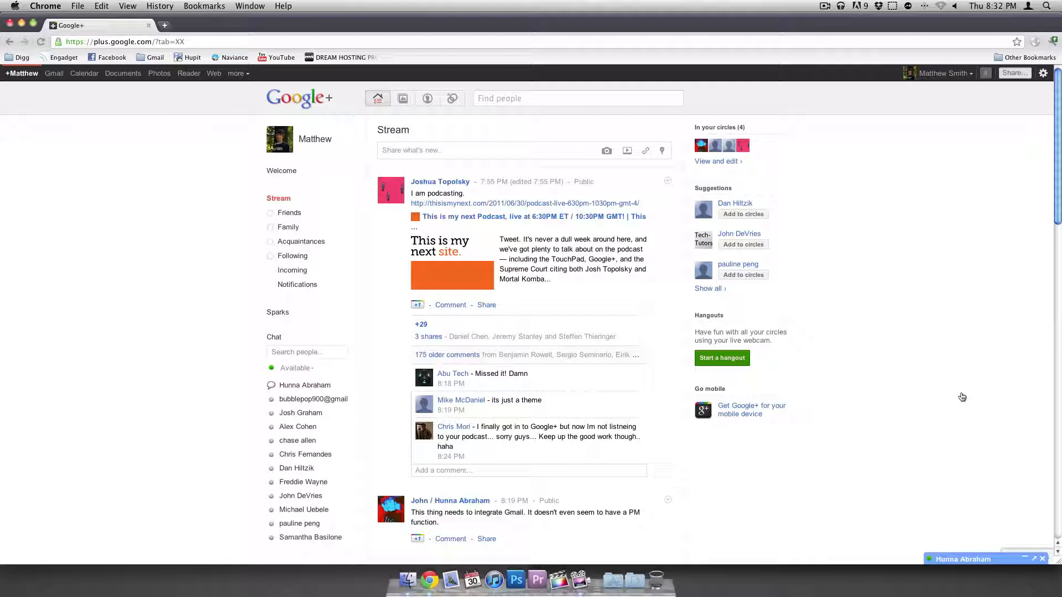
{"action": "mouse_move", "coordinate": [951, 395]}
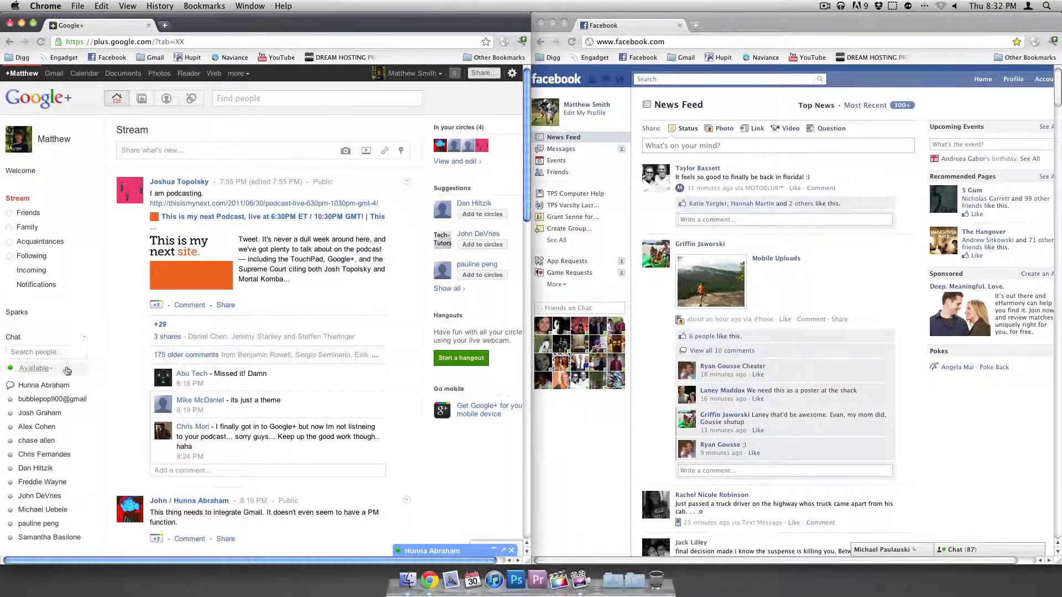
{"action": "mouse_move", "coordinate": [31, 256]}
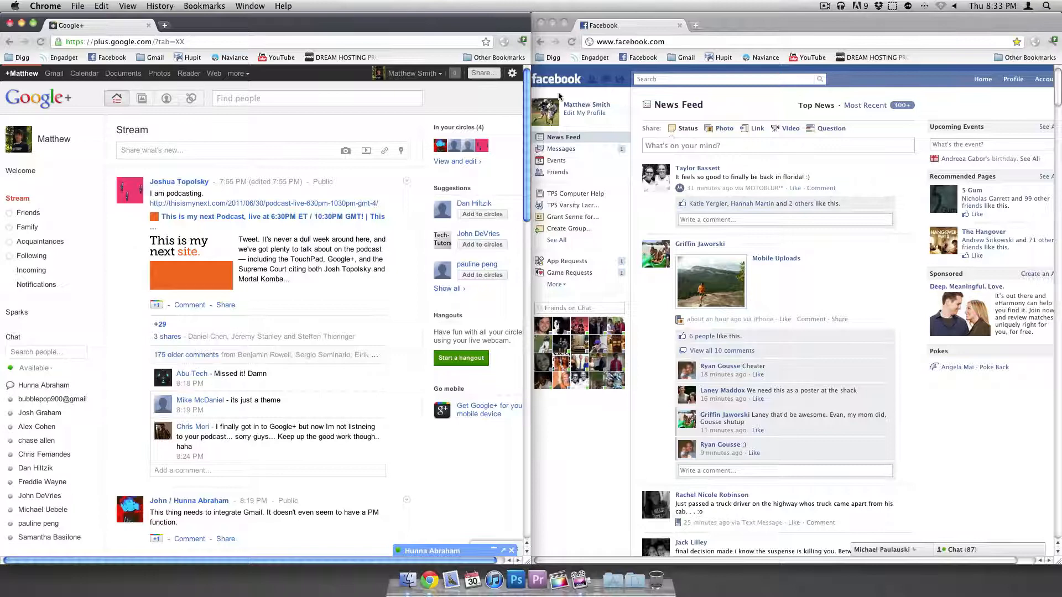
{"action": "mouse_move", "coordinate": [245, 85]}
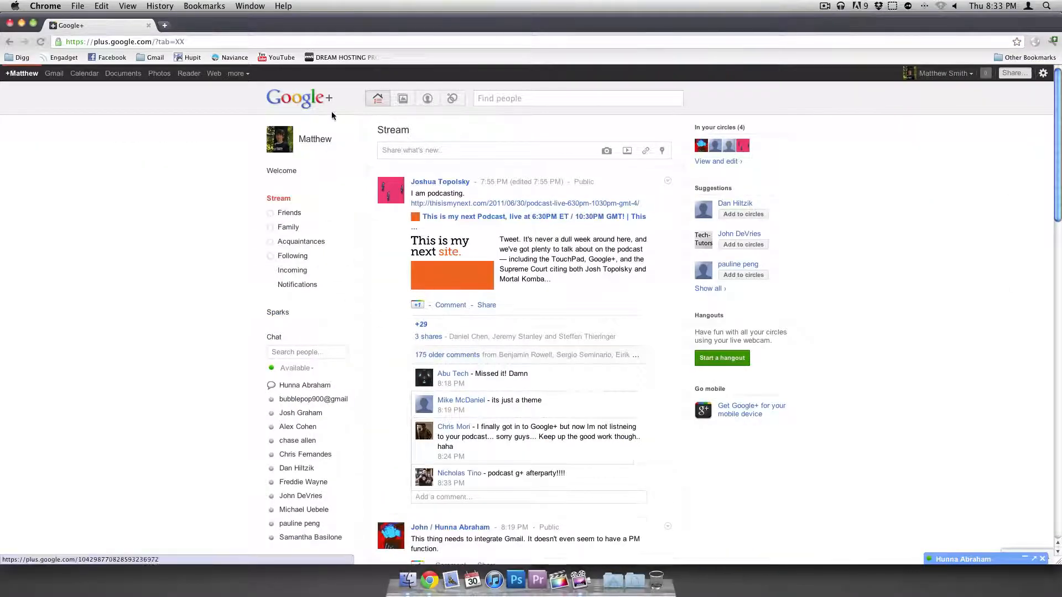
{"action": "mouse_move", "coordinate": [781, 117]}
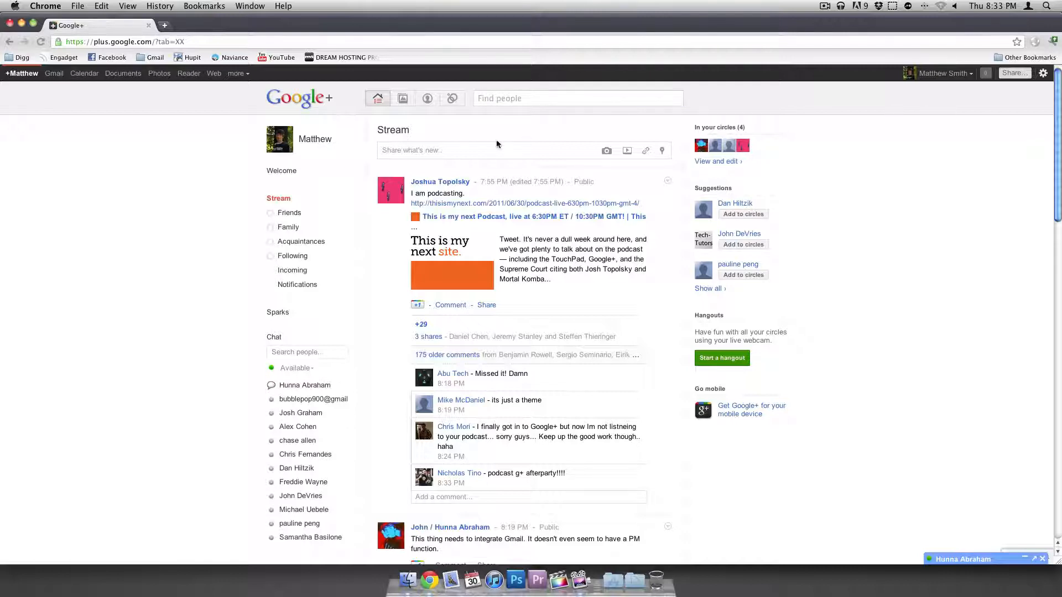
{"action": "mouse_move", "coordinate": [288, 226]}
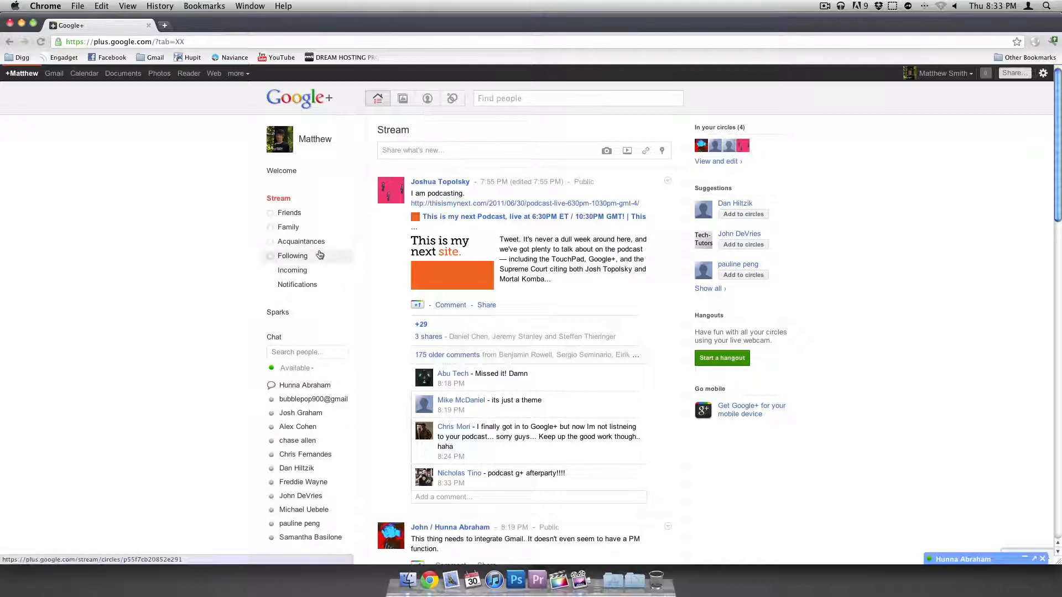
- Filter the stream to the Following circle, then switch to the Friends circle
{"action": "left_click", "coordinate": [292, 256]}
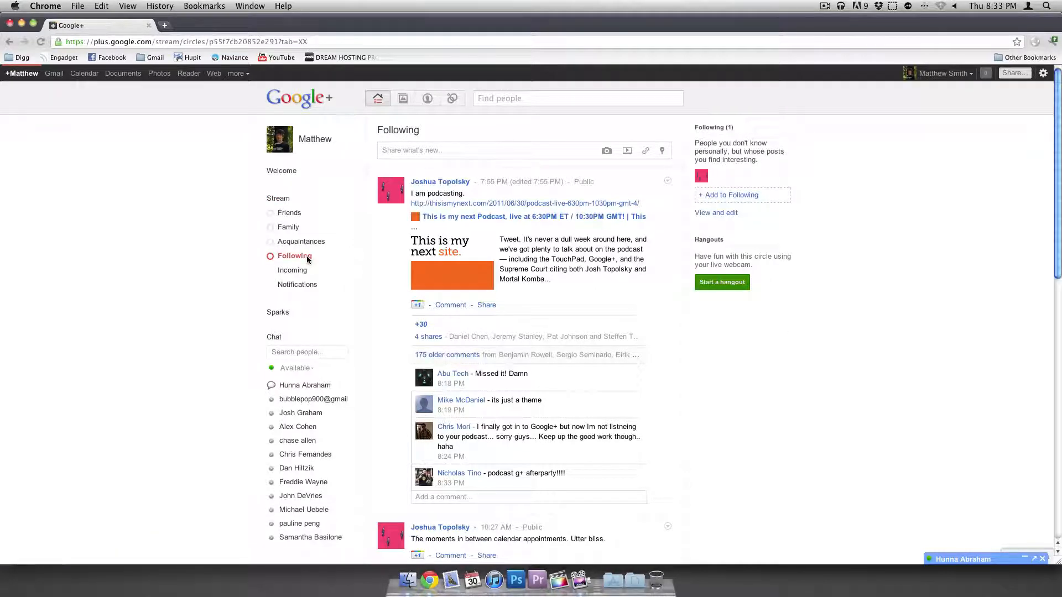
{"action": "scroll", "scroll_direction": "down", "scroll_amount": 3}
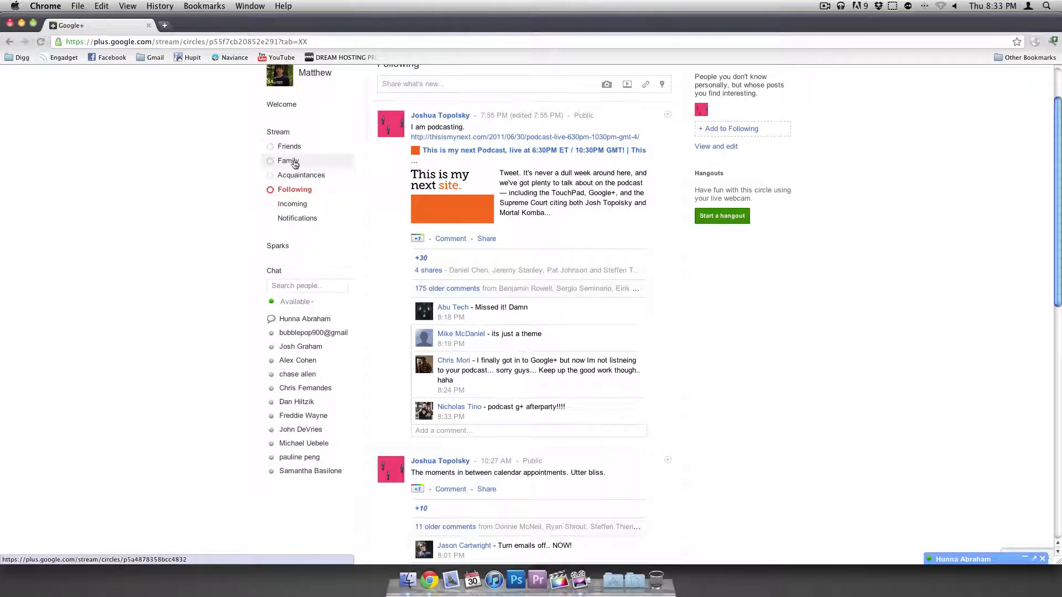
{"action": "left_click", "coordinate": [289, 146]}
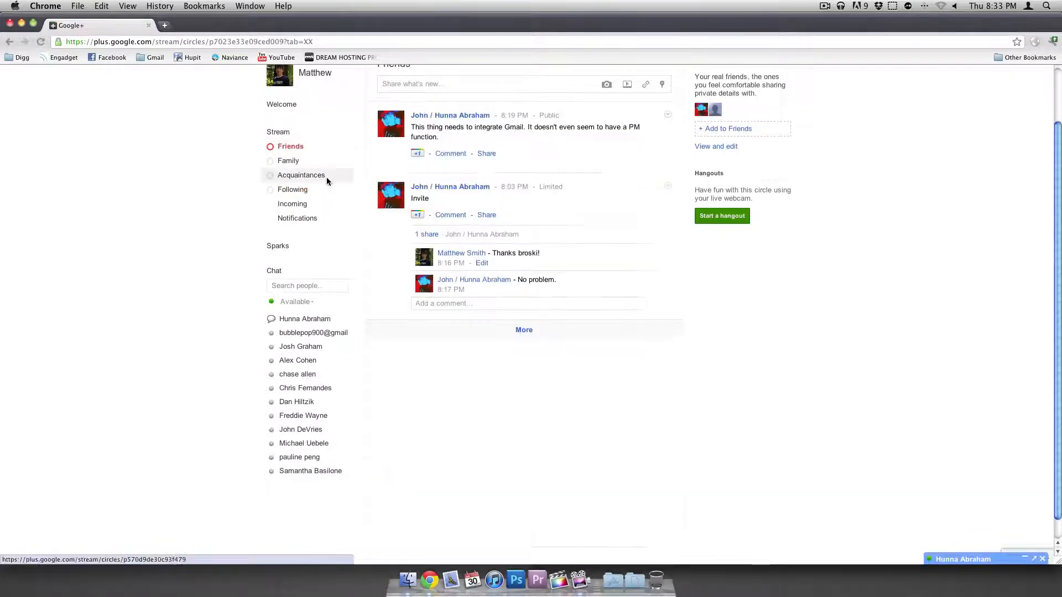
{"action": "left_click", "coordinate": [301, 174]}
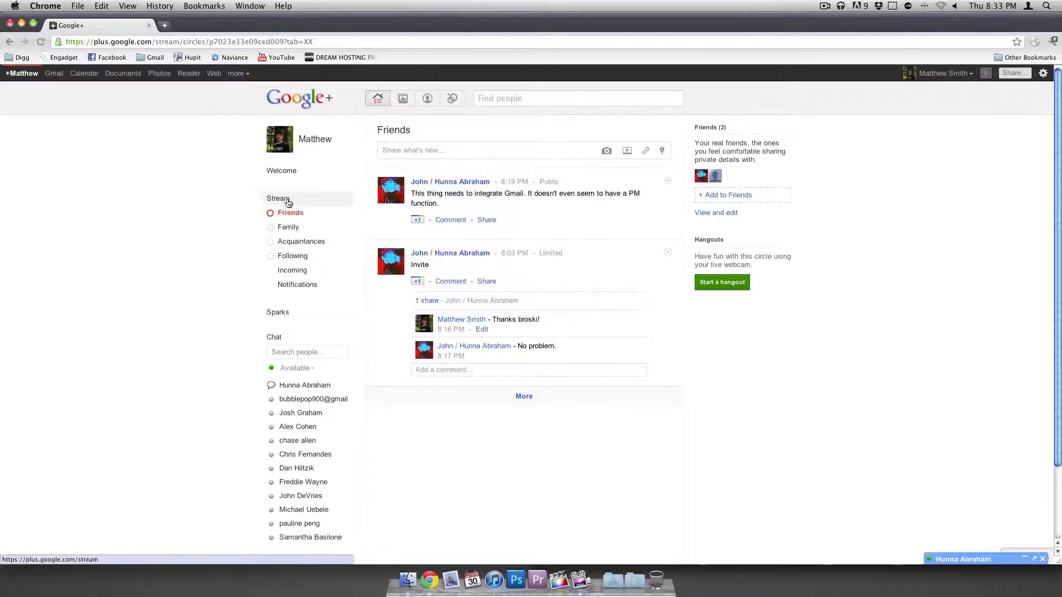
- Return to the unfiltered Stream and look over the circles, Suggestions and Hangouts panels
{"action": "left_click", "coordinate": [278, 198]}
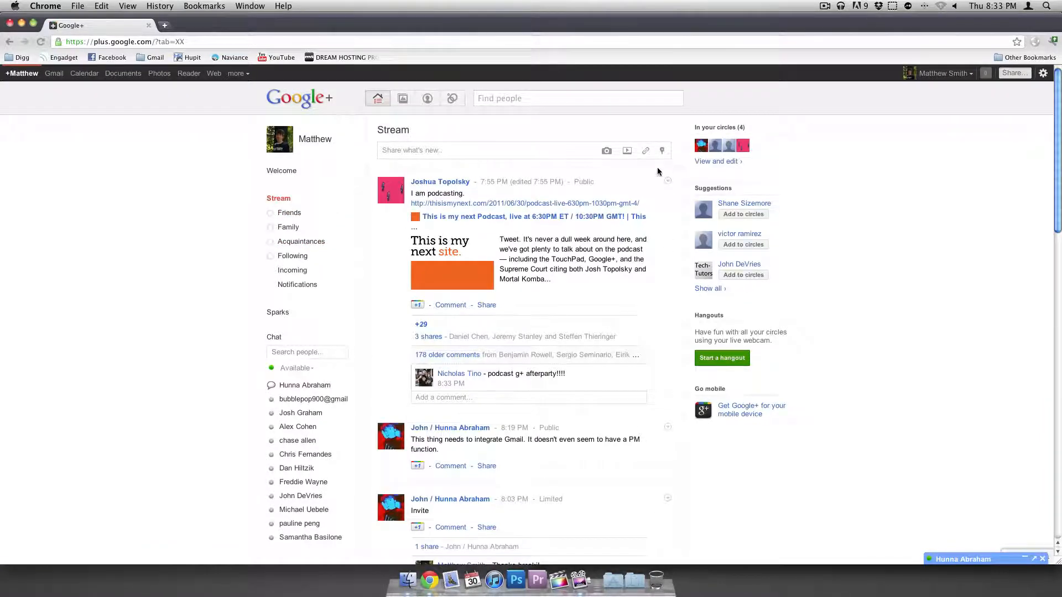
{"action": "mouse_move", "coordinate": [701, 145]}
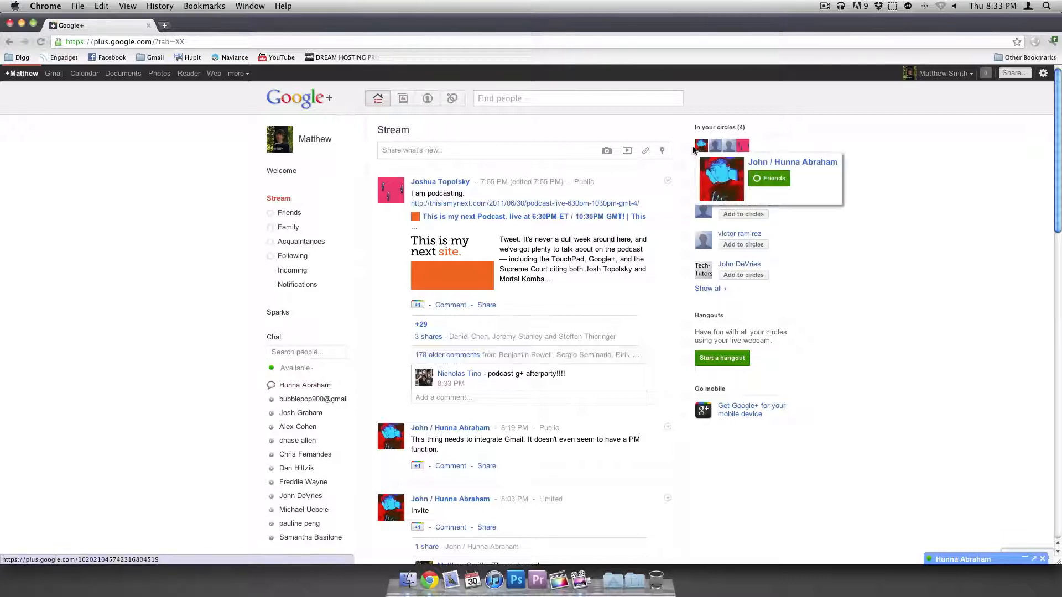
{"action": "mouse_move", "coordinate": [289, 212]}
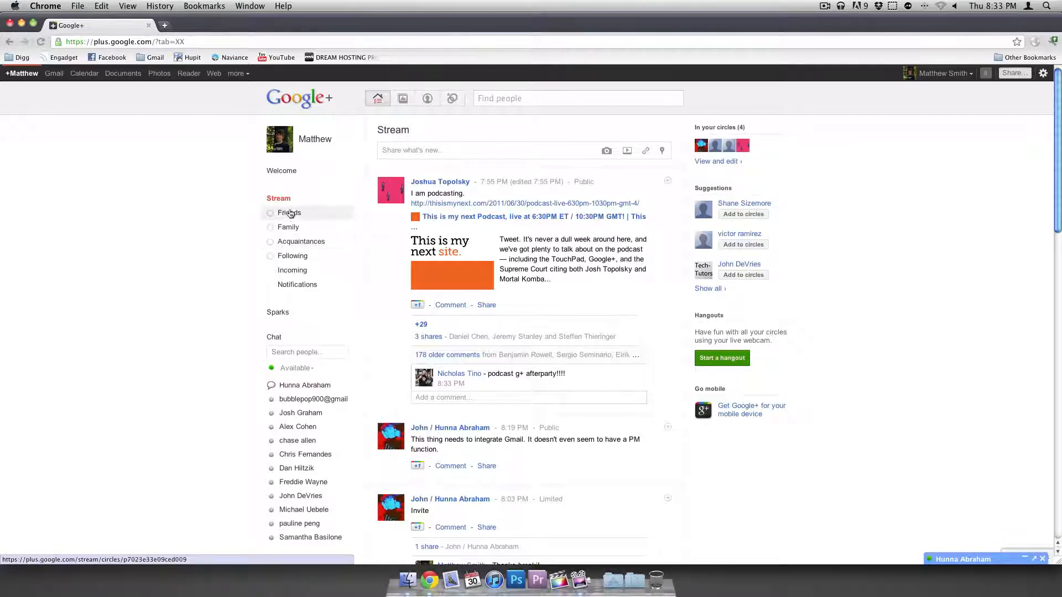
{"action": "mouse_move", "coordinate": [317, 272]}
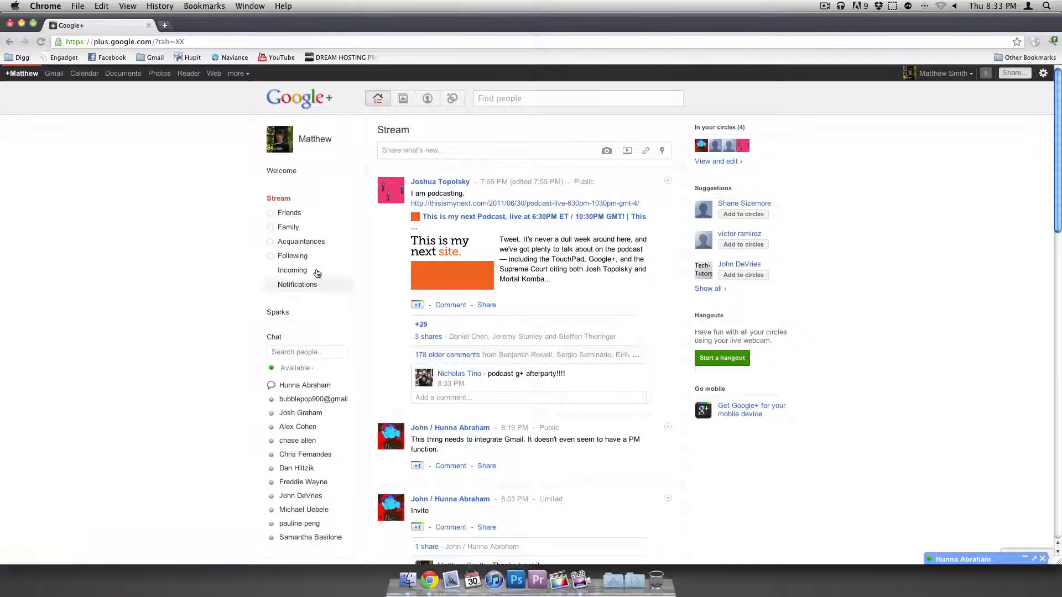
{"action": "mouse_move", "coordinate": [300, 241]}
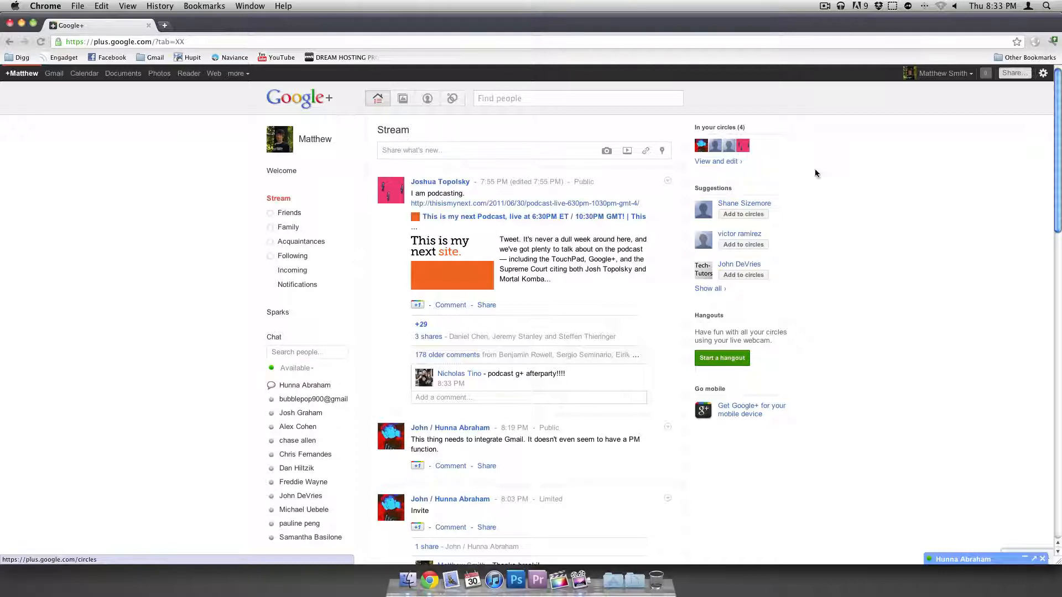
{"action": "left_click", "coordinate": [743, 243]}
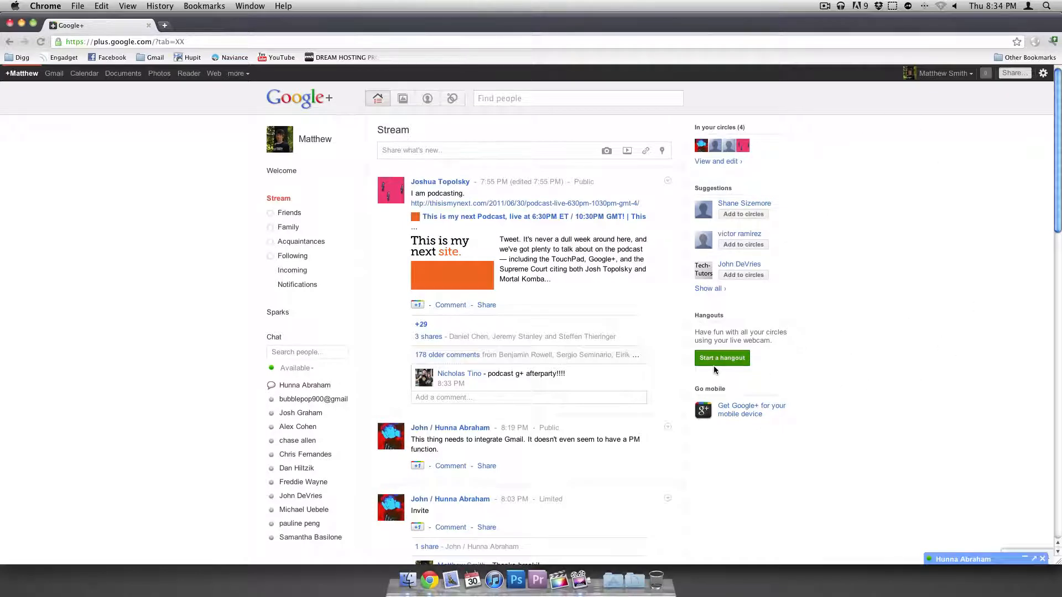
{"action": "mouse_move", "coordinate": [722, 358]}
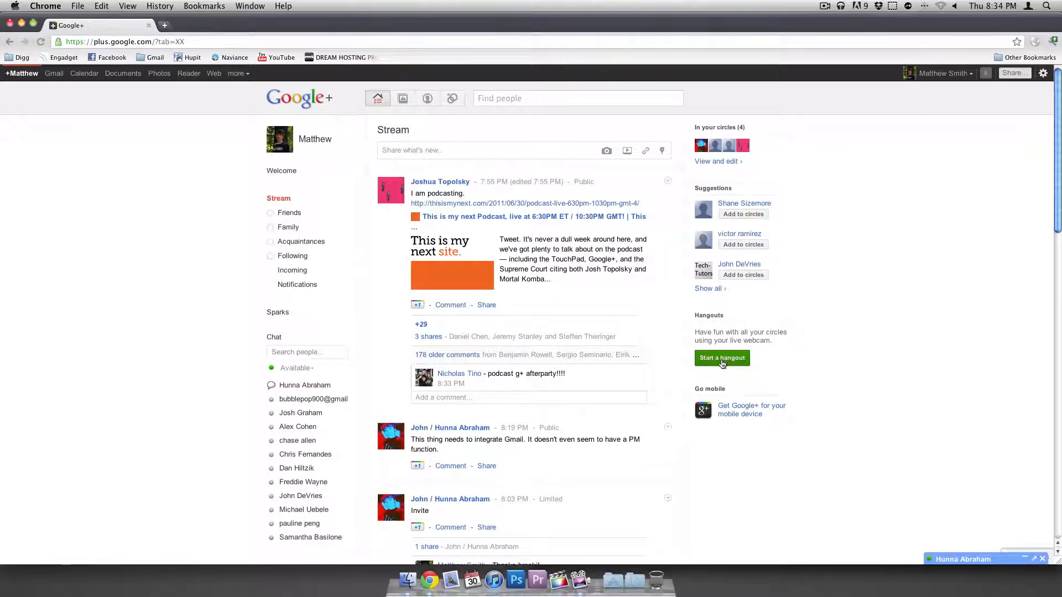
{"action": "mouse_move", "coordinate": [675, 386]}
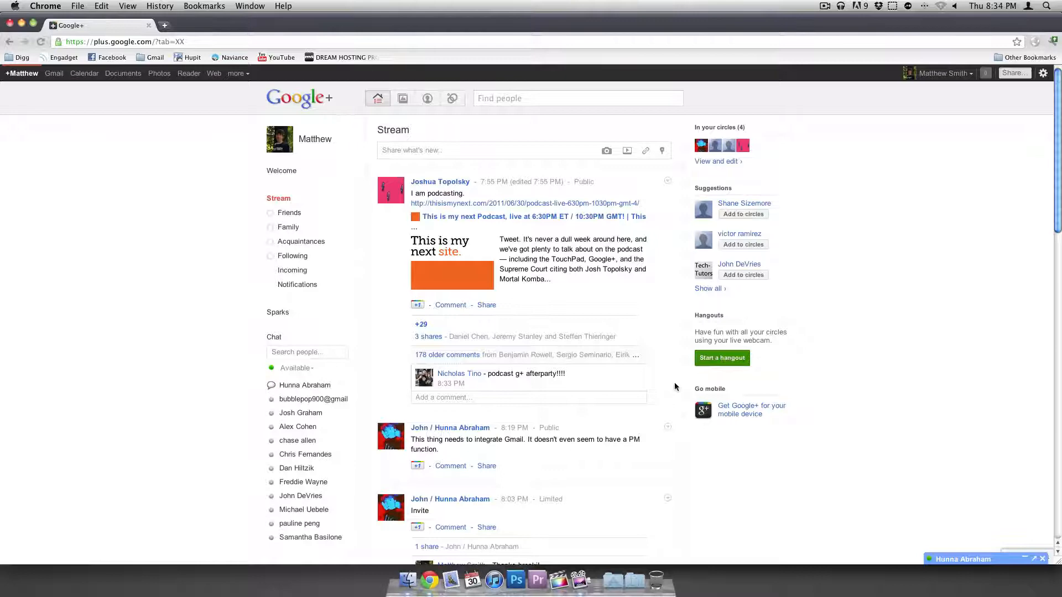
{"action": "mouse_move", "coordinate": [692, 333]}
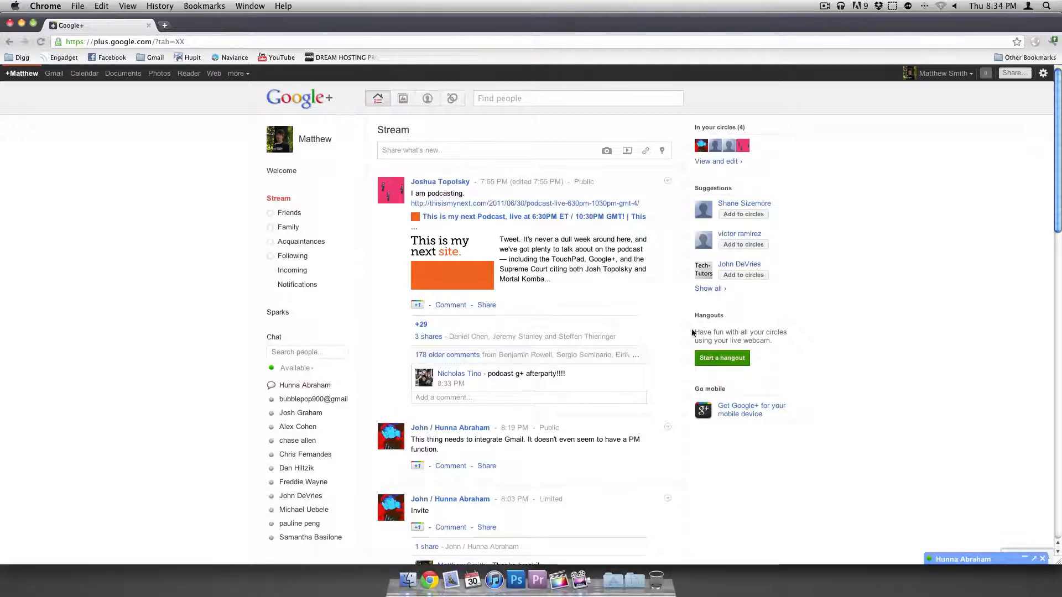
{"action": "scroll", "scroll_direction": "down", "scroll_amount": 3}
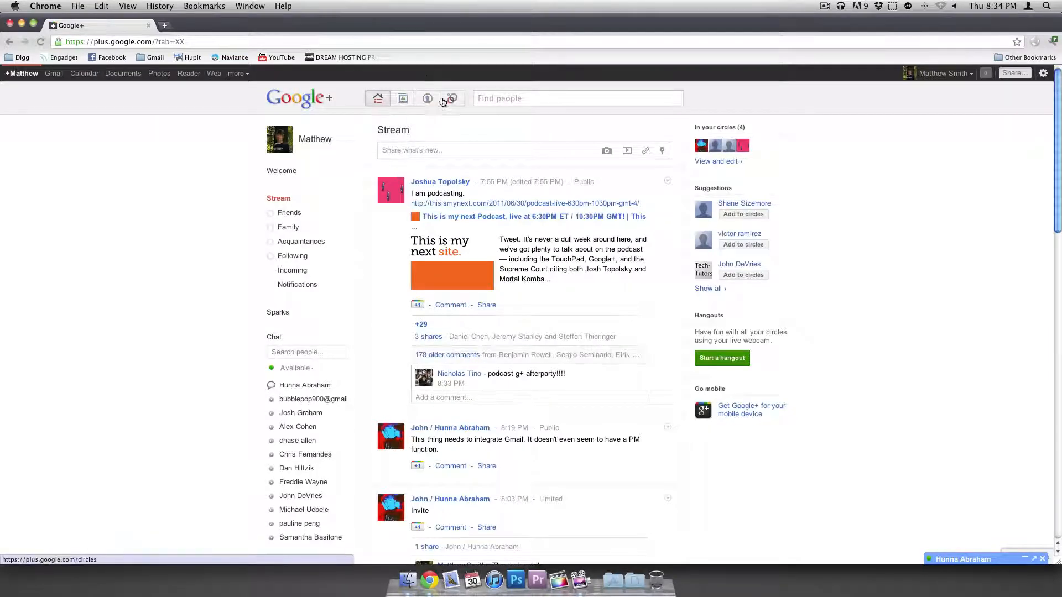
{"action": "left_click", "coordinate": [427, 98]}
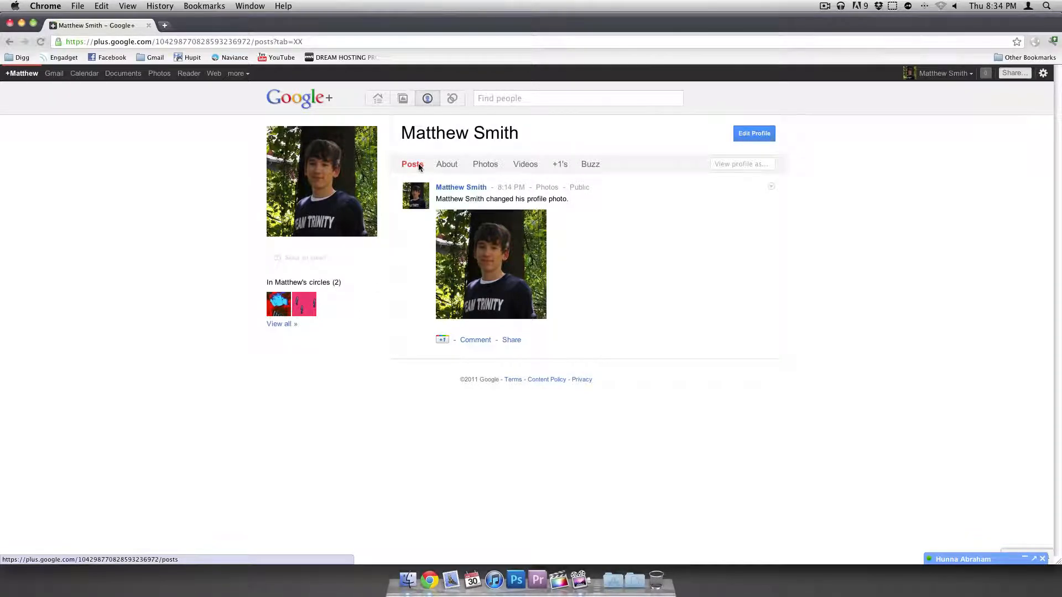
{"action": "left_click", "coordinate": [377, 99]}
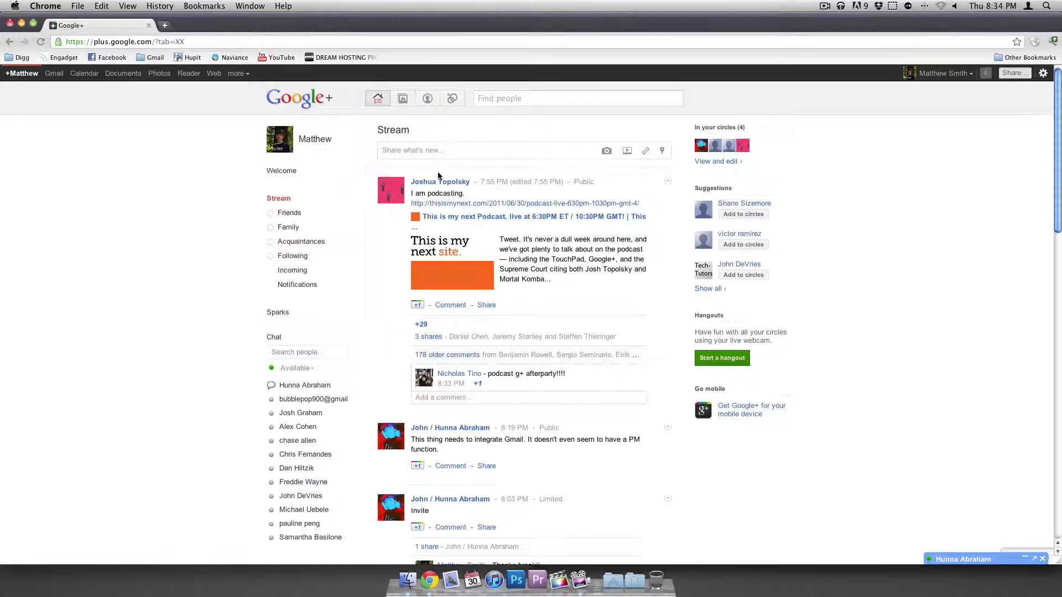
- Share 'Making a YouTube vid' publicly, adding then removing Friends from the audience
{"action": "type", "text": "Making a YouTube vi"}
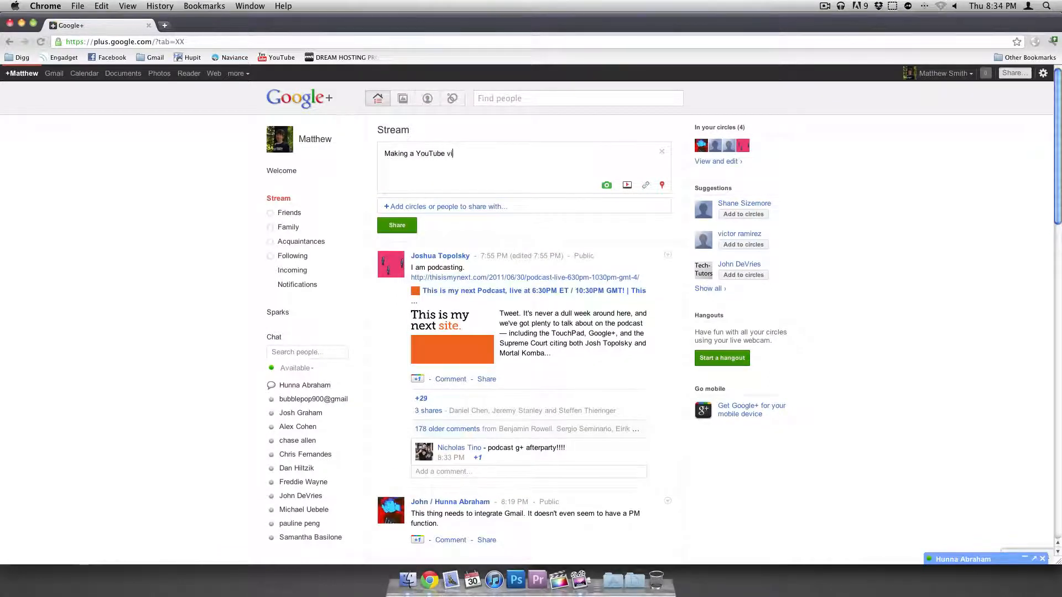
{"action": "left_click", "coordinate": [449, 207]}
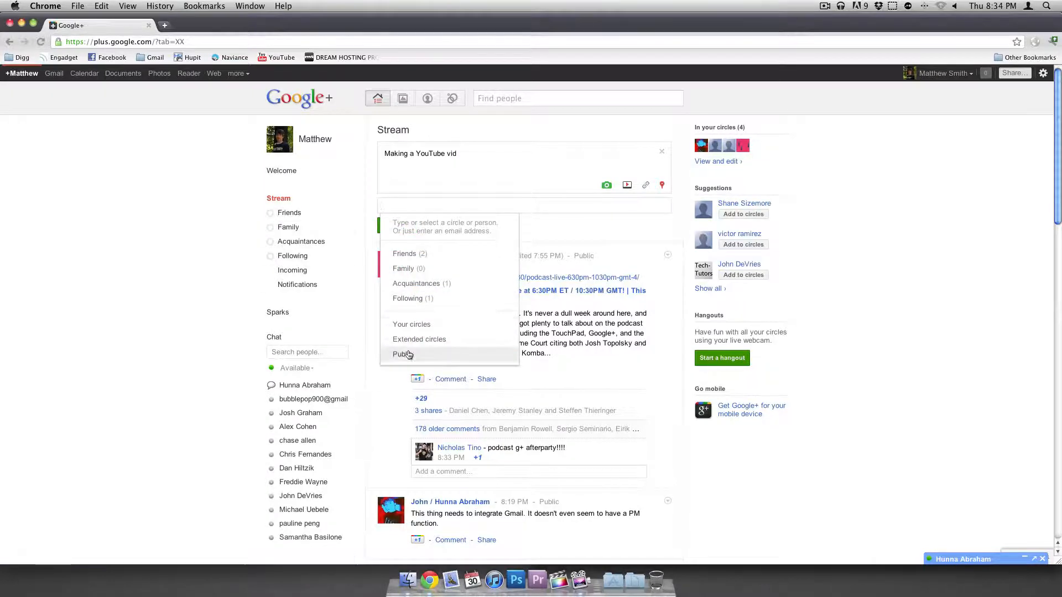
{"action": "left_click", "coordinate": [401, 354]}
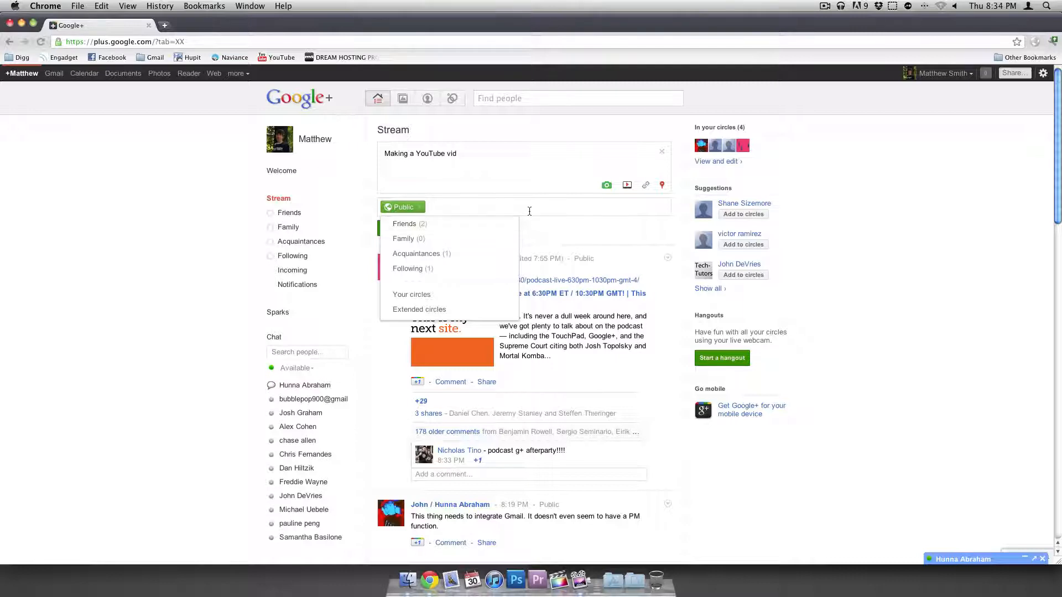
{"action": "left_click", "coordinate": [404, 223]}
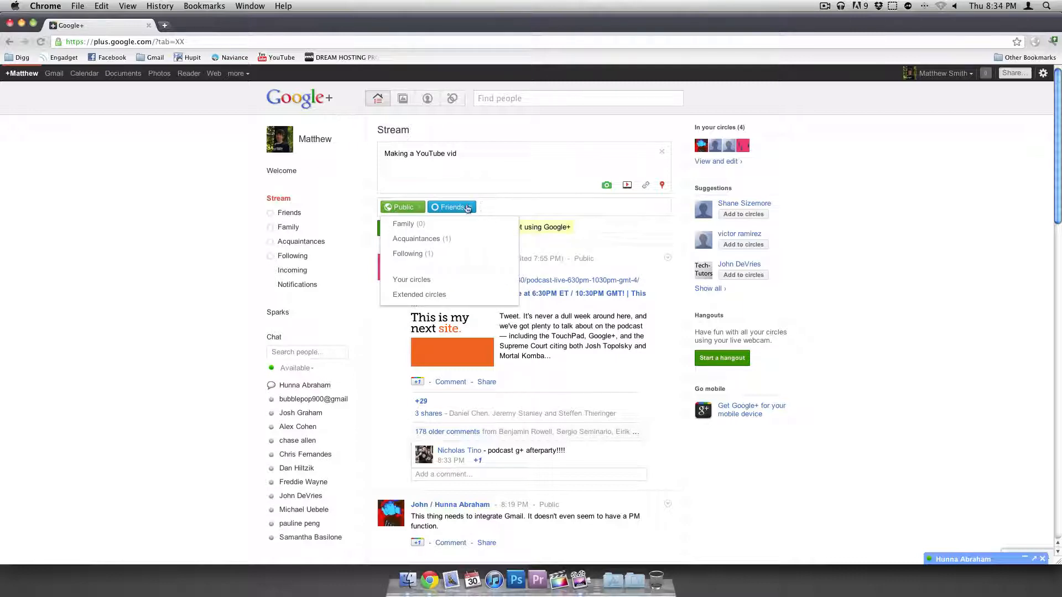
{"action": "left_click", "coordinate": [452, 208]}
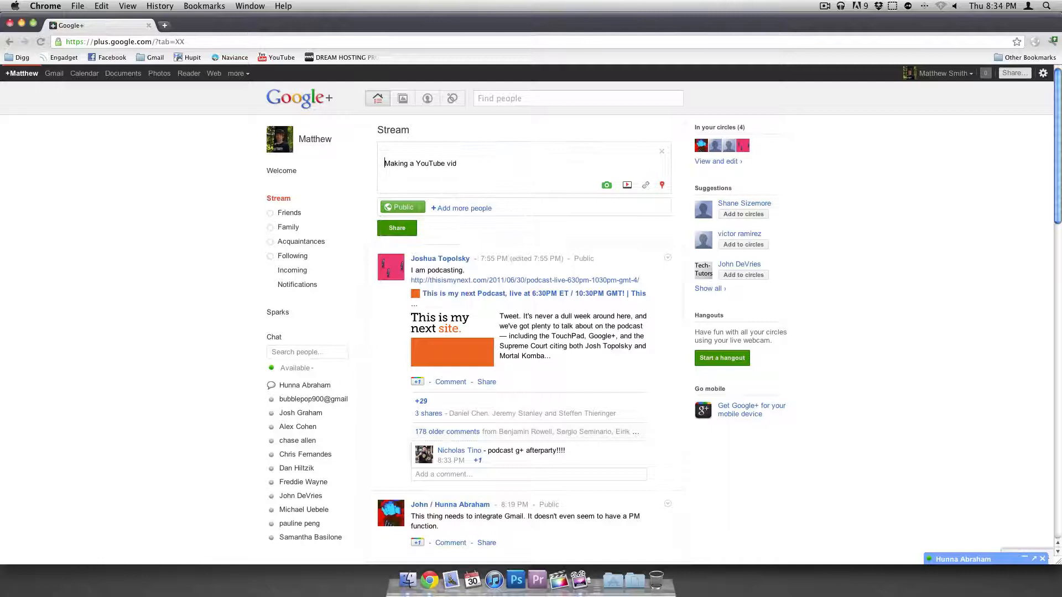
{"action": "left_click", "coordinate": [396, 227]}
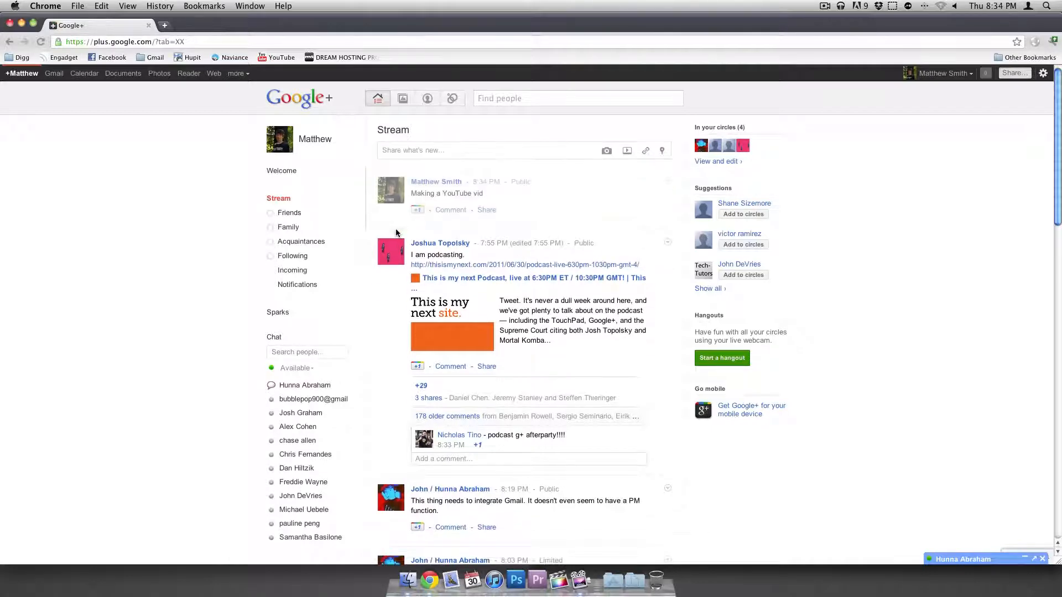
{"action": "mouse_move", "coordinate": [426, 98]}
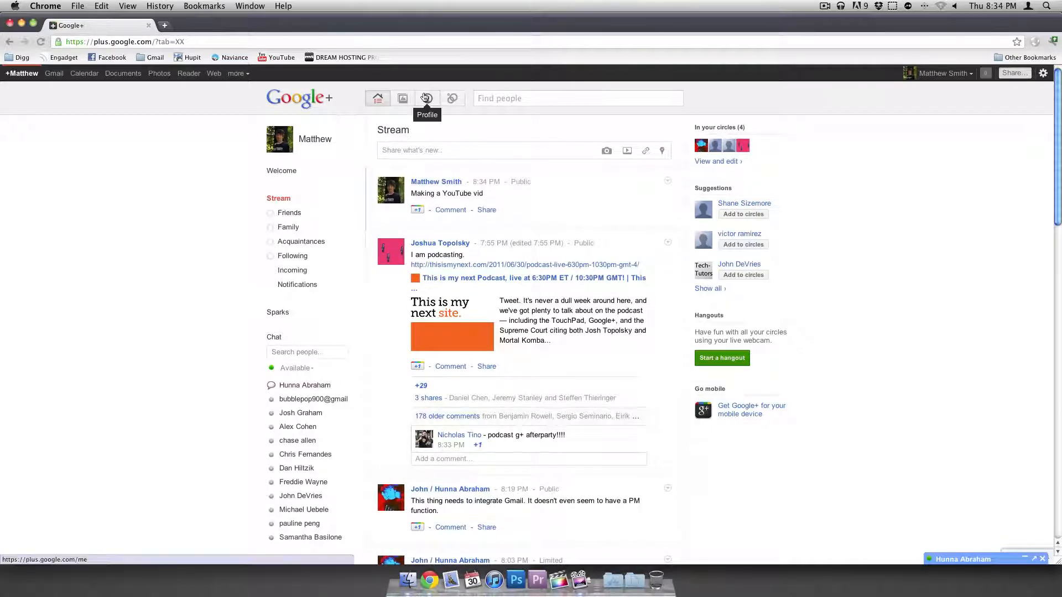
{"action": "left_click", "coordinate": [426, 98]}
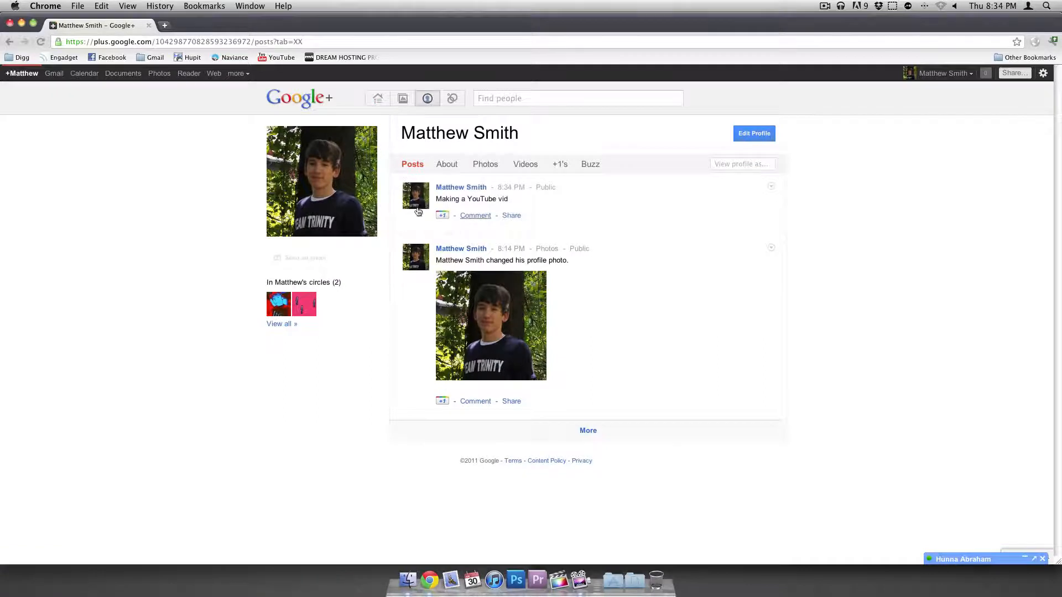
{"action": "left_click", "coordinate": [447, 163]}
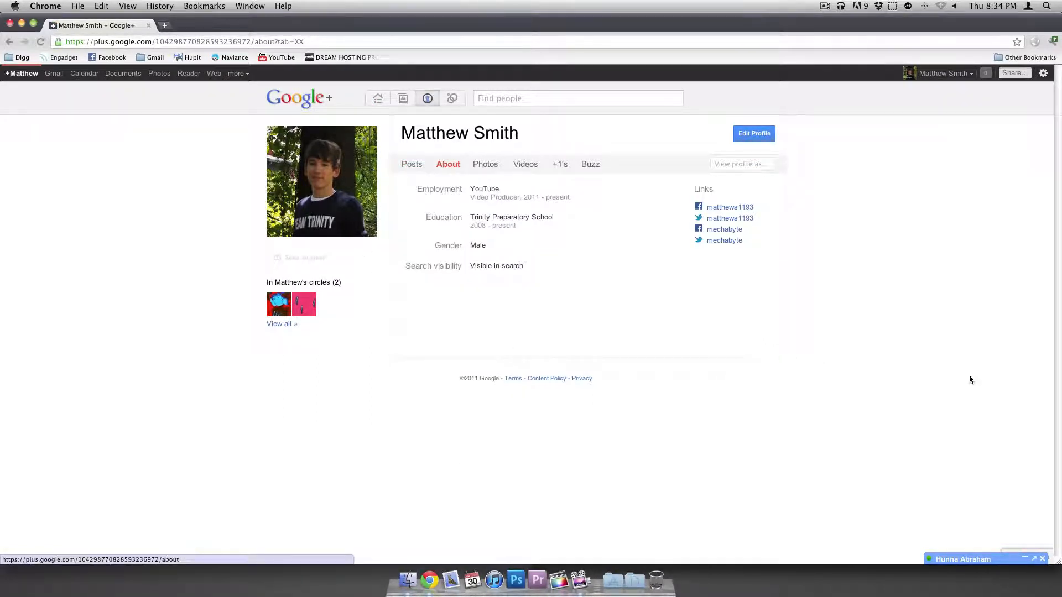
{"action": "mouse_move", "coordinate": [719, 281]}
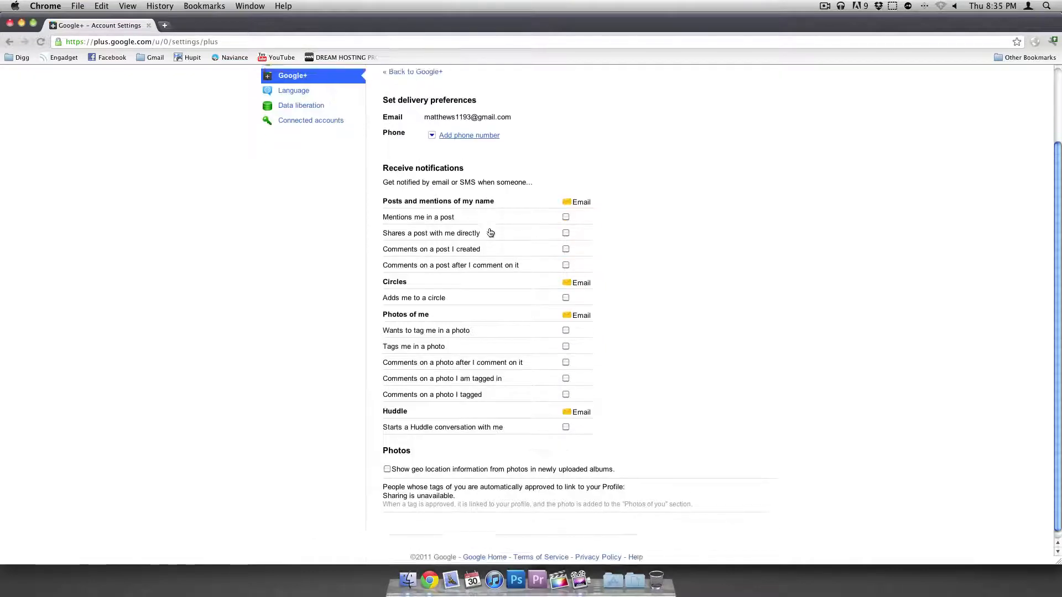
- Browse the Profile and privacy, Account overview, Data liberation and Connected accounts pages
{"action": "left_click", "coordinate": [311, 154]}
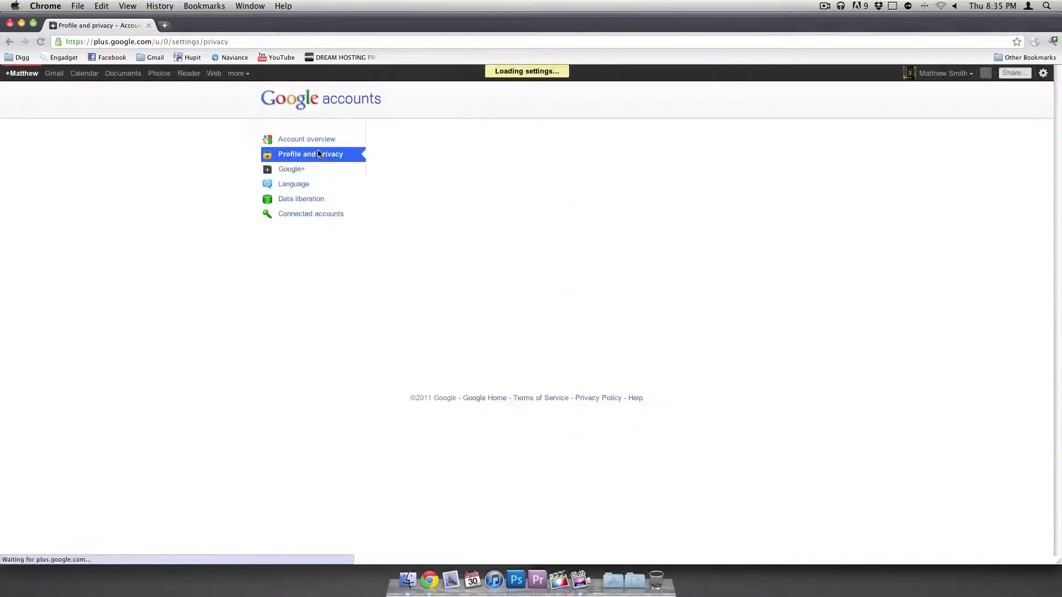
{"action": "left_click", "coordinate": [306, 139]}
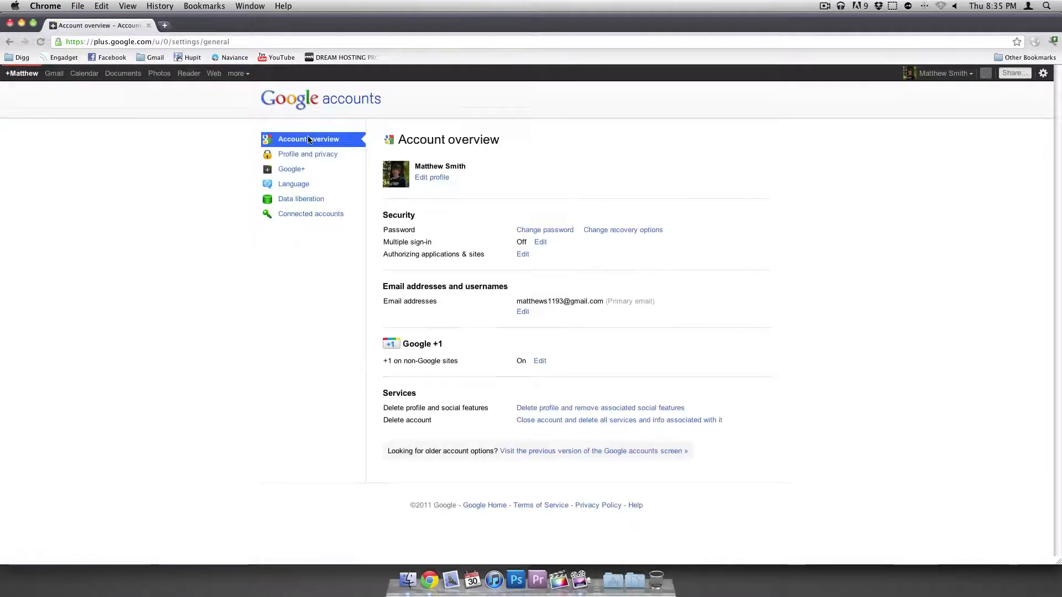
{"action": "mouse_move", "coordinate": [301, 199]}
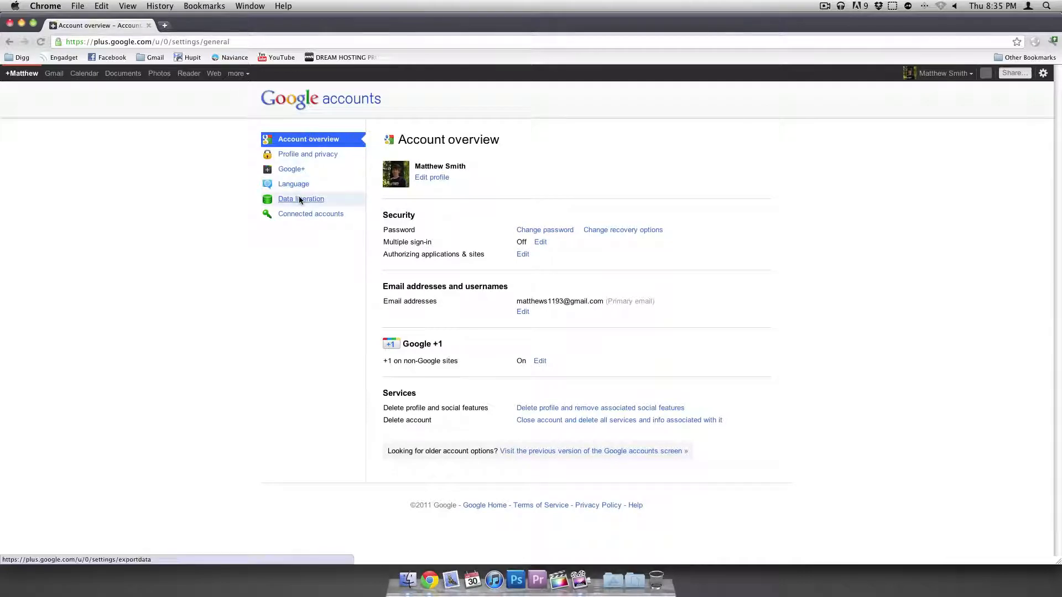
{"action": "left_click", "coordinate": [301, 198]}
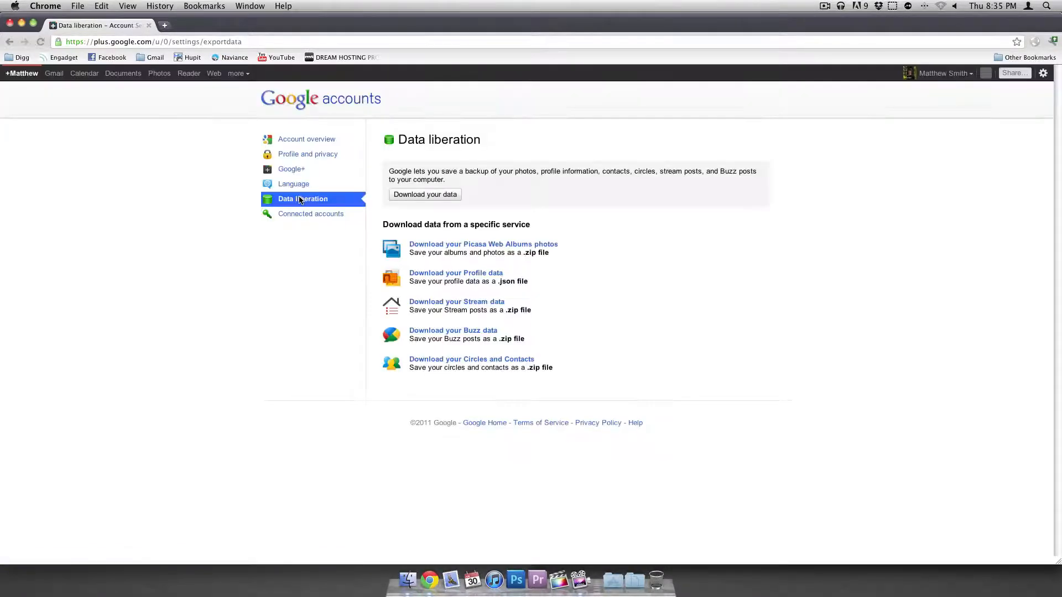
{"action": "left_click", "coordinate": [311, 214]}
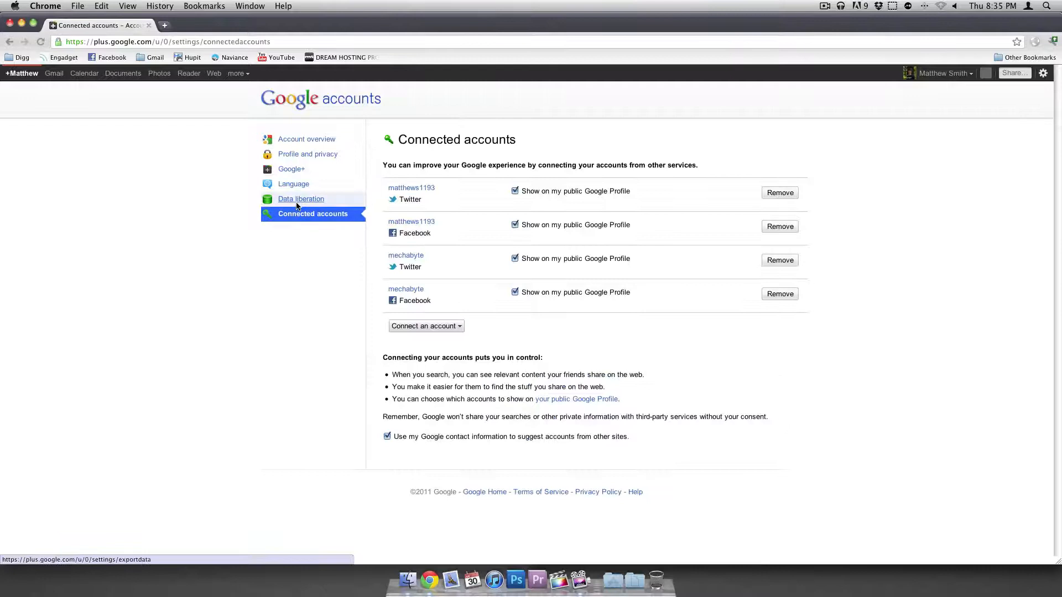
{"action": "mouse_move", "coordinate": [449, 320]}
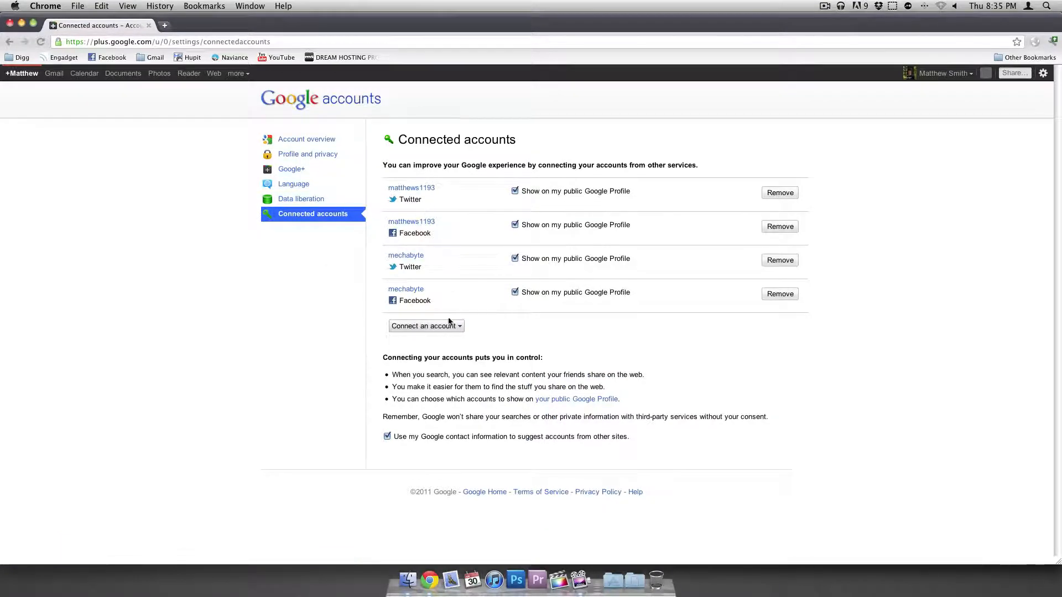
- Choose Twitter from the connectable services list, then view Google+ notification settings
{"action": "left_click", "coordinate": [425, 326]}
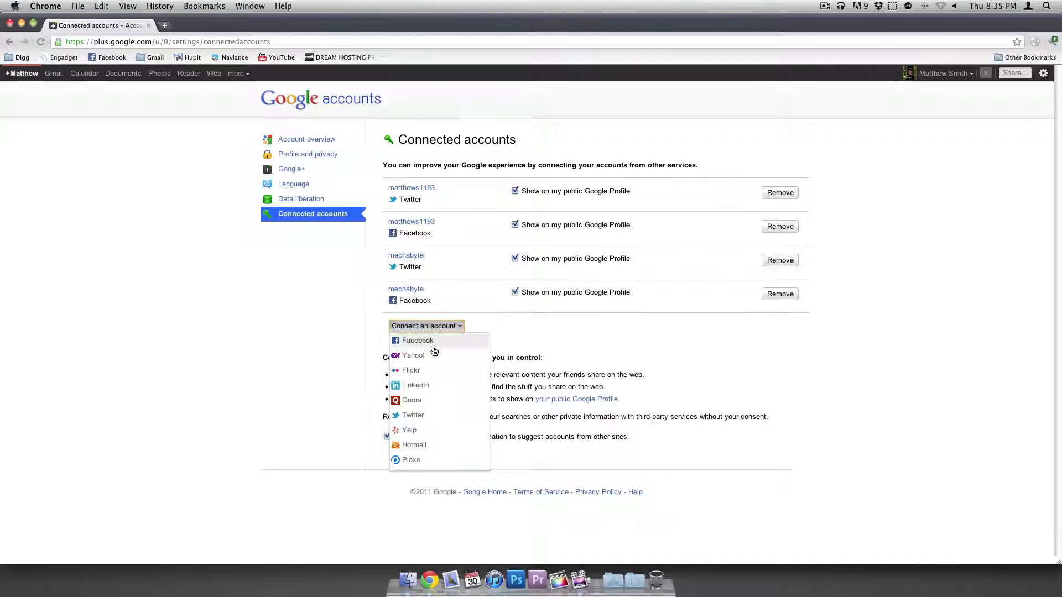
{"action": "mouse_move", "coordinate": [415, 385]}
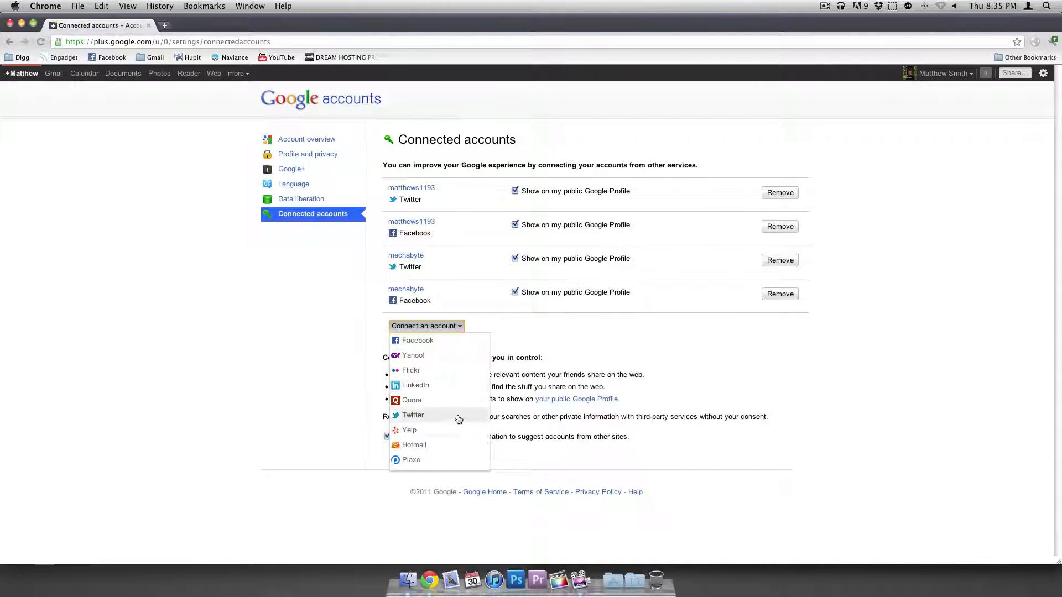
{"action": "mouse_move", "coordinate": [297, 415]}
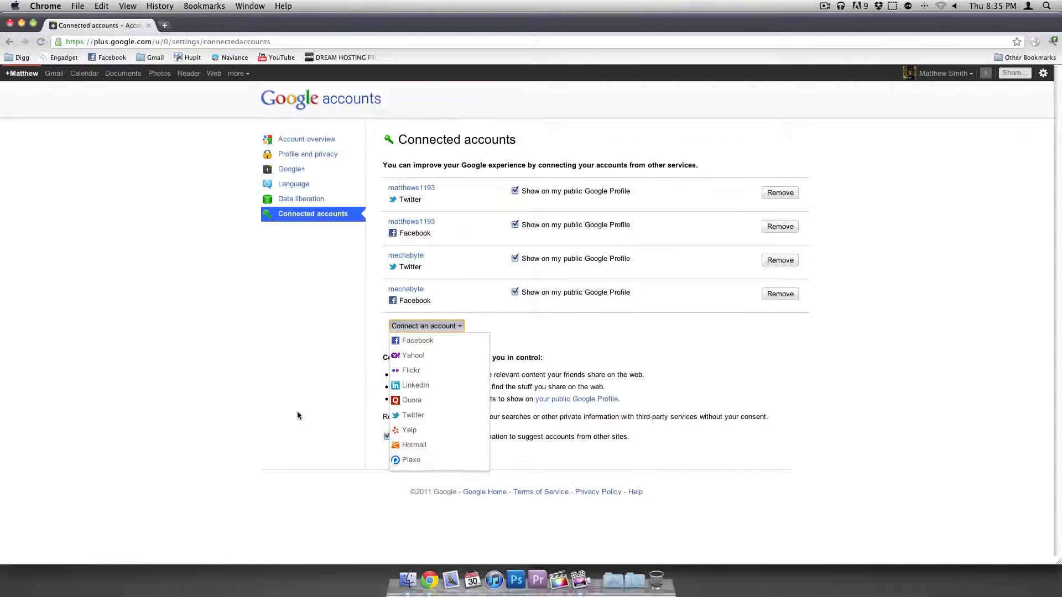
{"action": "left_click", "coordinate": [425, 326]}
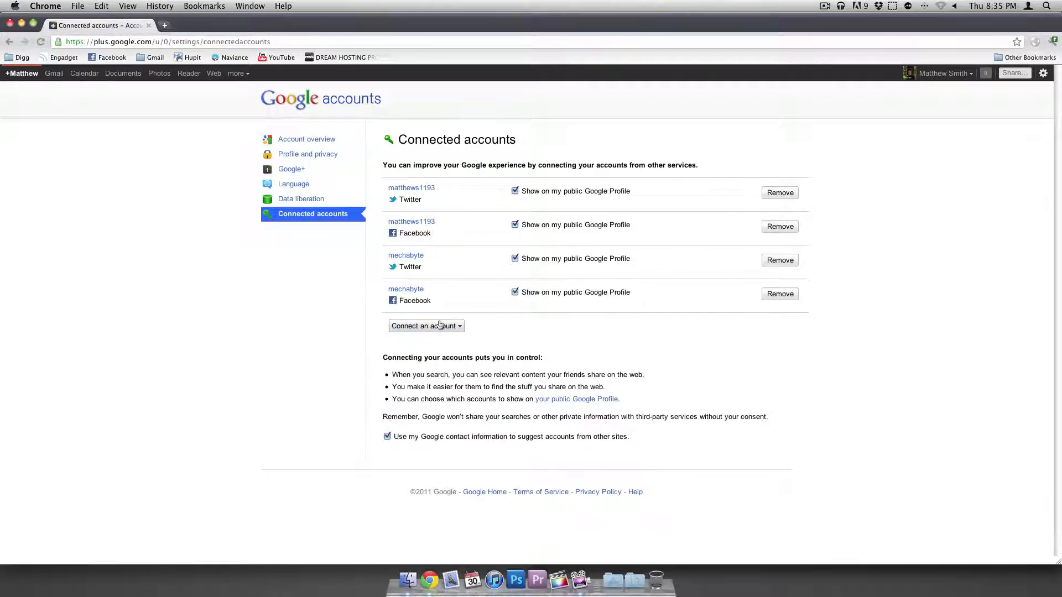
{"action": "left_click", "coordinate": [425, 326]}
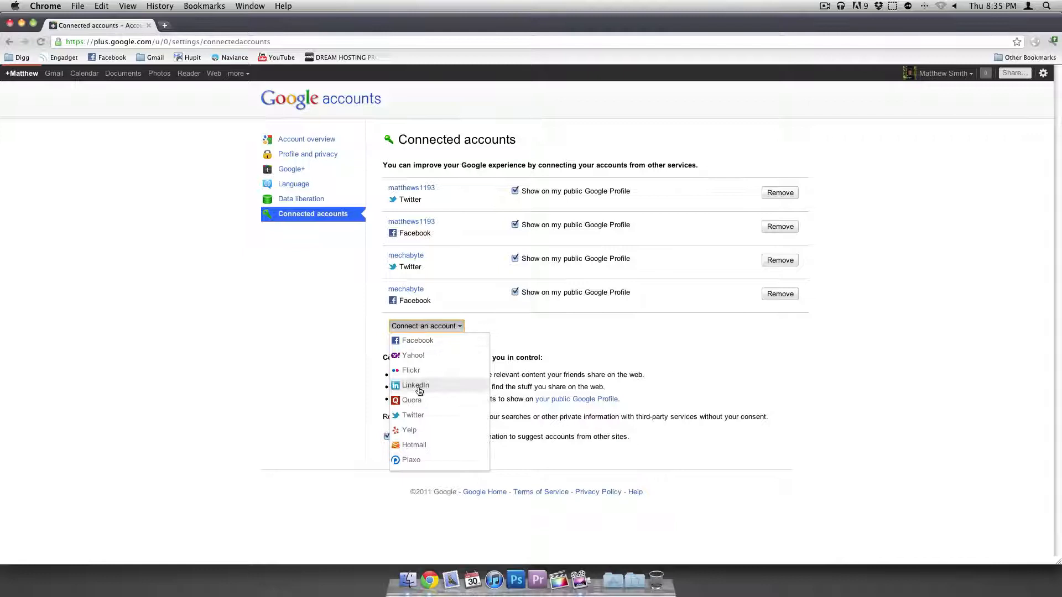
{"action": "left_click", "coordinate": [414, 416]}
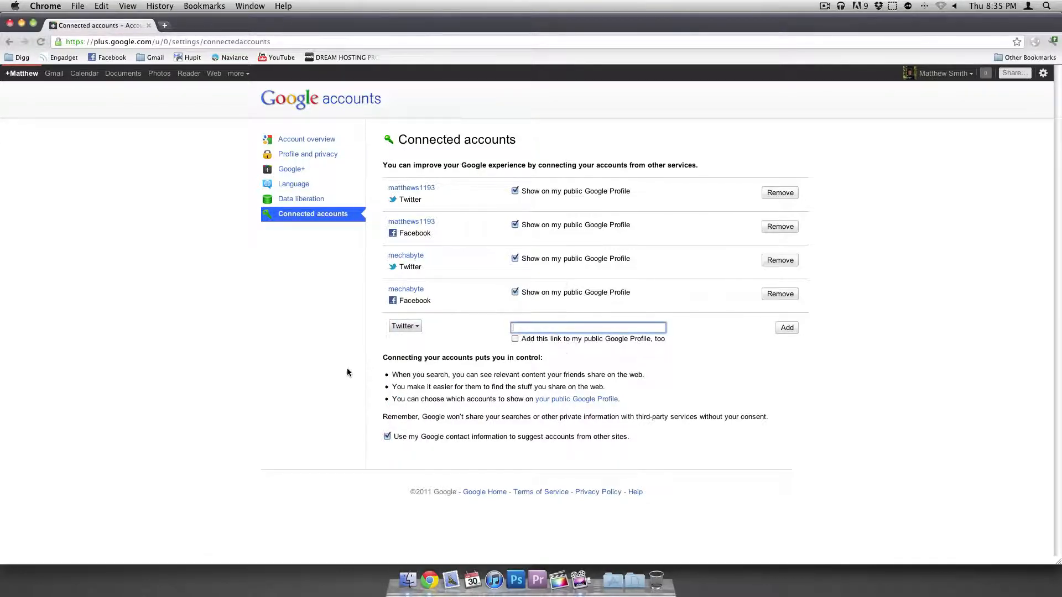
{"action": "mouse_move", "coordinate": [291, 168]}
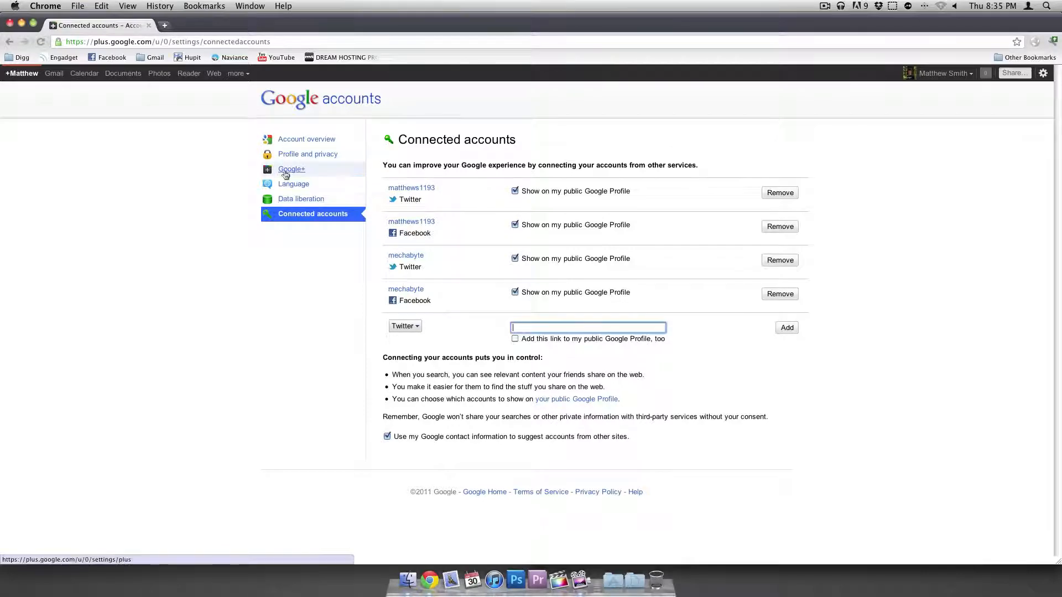
{"action": "left_click", "coordinate": [292, 168]}
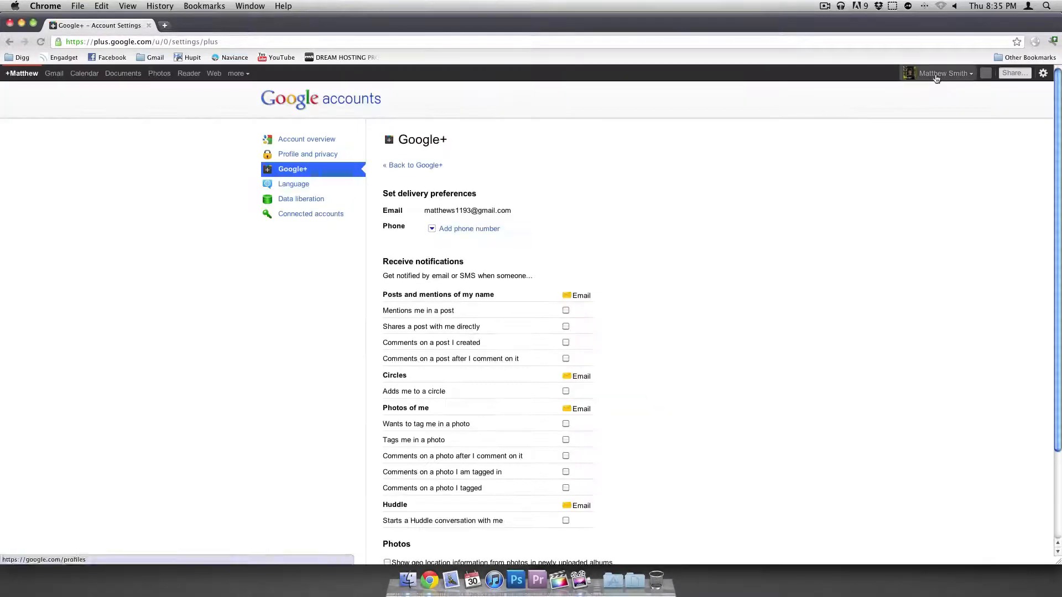
{"action": "left_click", "coordinate": [412, 165]}
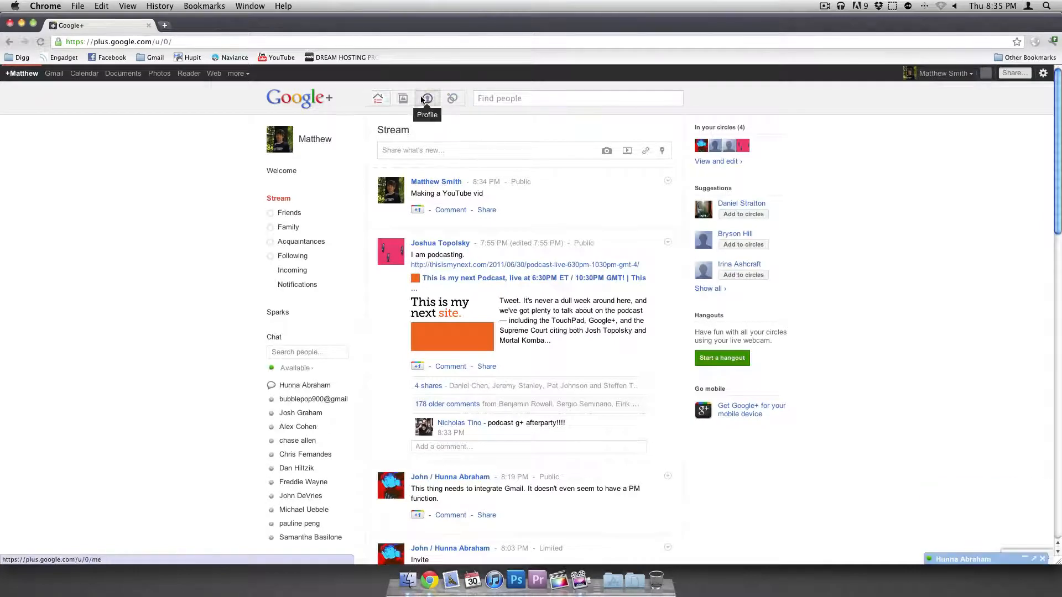
{"action": "left_click", "coordinate": [427, 99]}
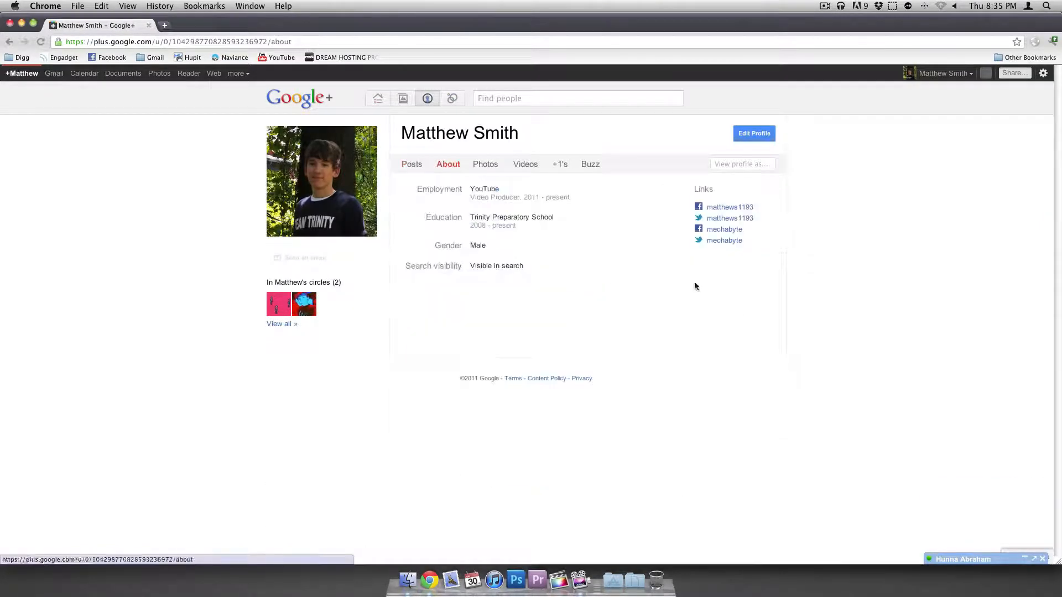
{"action": "left_click", "coordinate": [486, 164]}
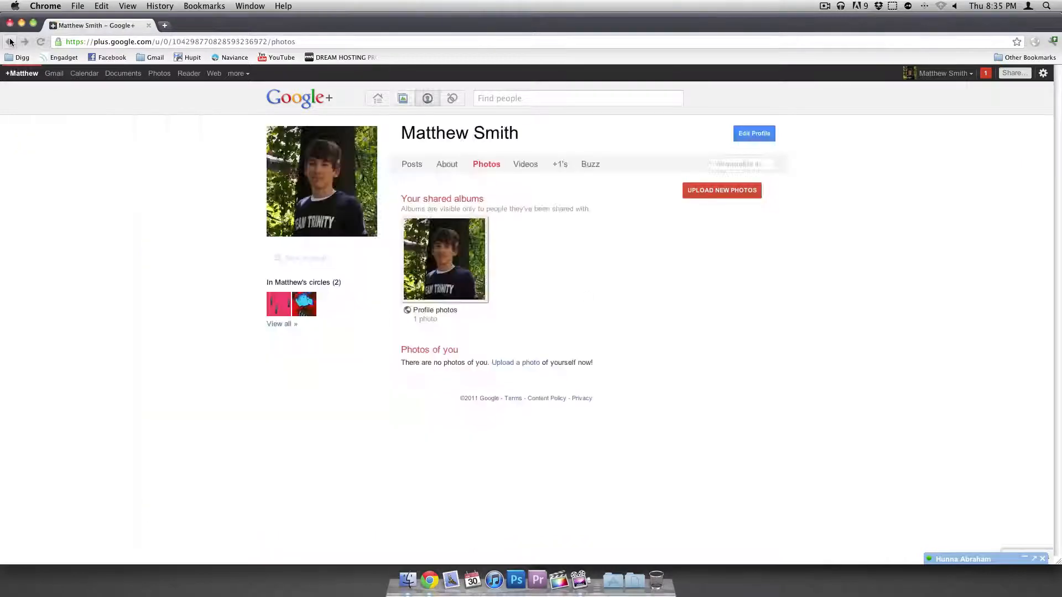
{"action": "left_click", "coordinate": [526, 164]}
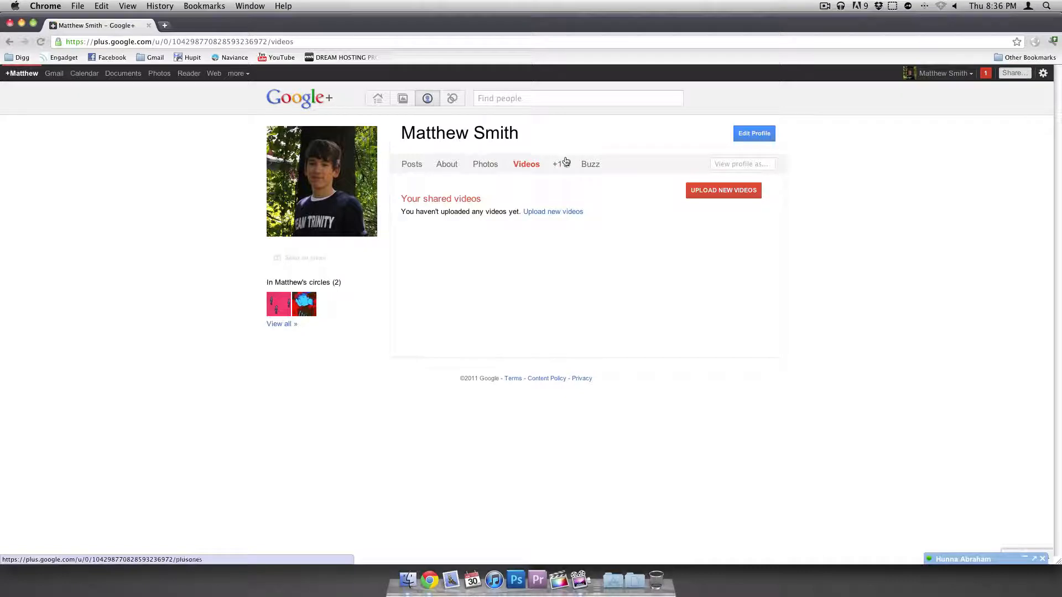
{"action": "left_click", "coordinate": [559, 164]}
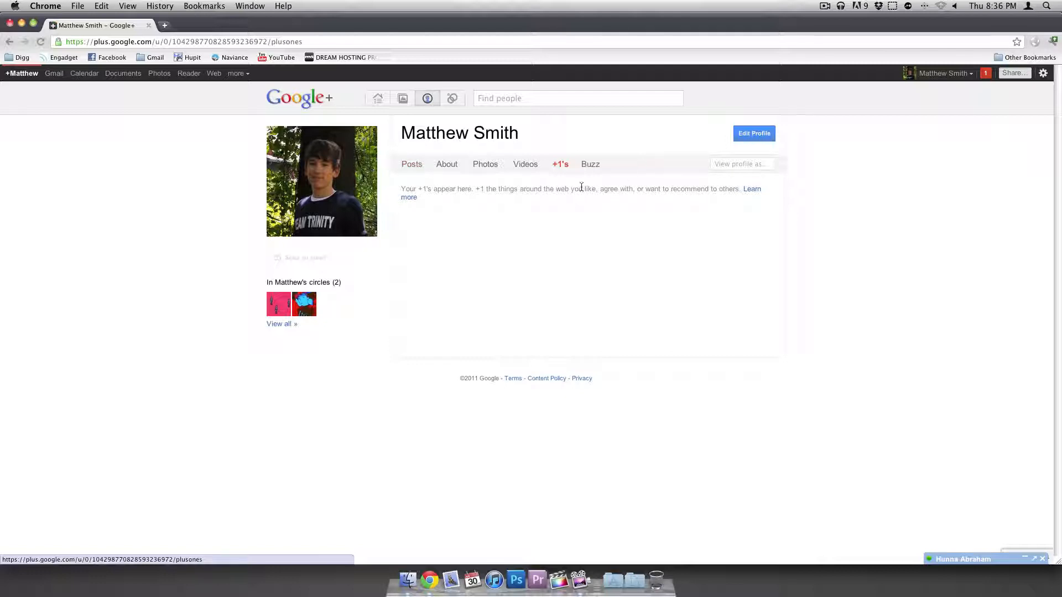
{"action": "left_click", "coordinate": [590, 164]}
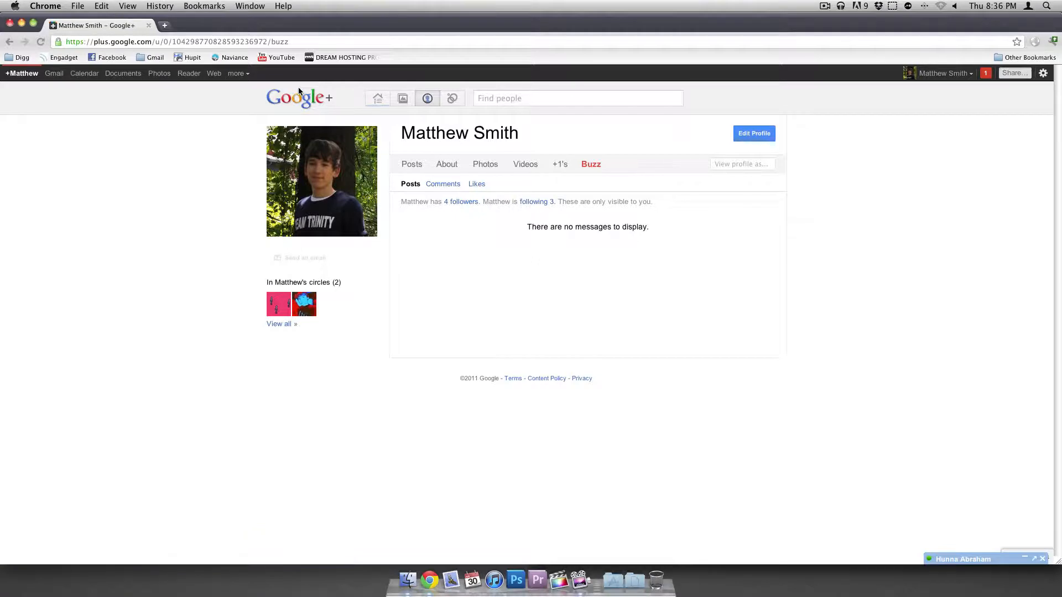
- Tour Photos from your phone, Photos of you and Your albums, ending on Circles
{"action": "left_click", "coordinate": [376, 99]}
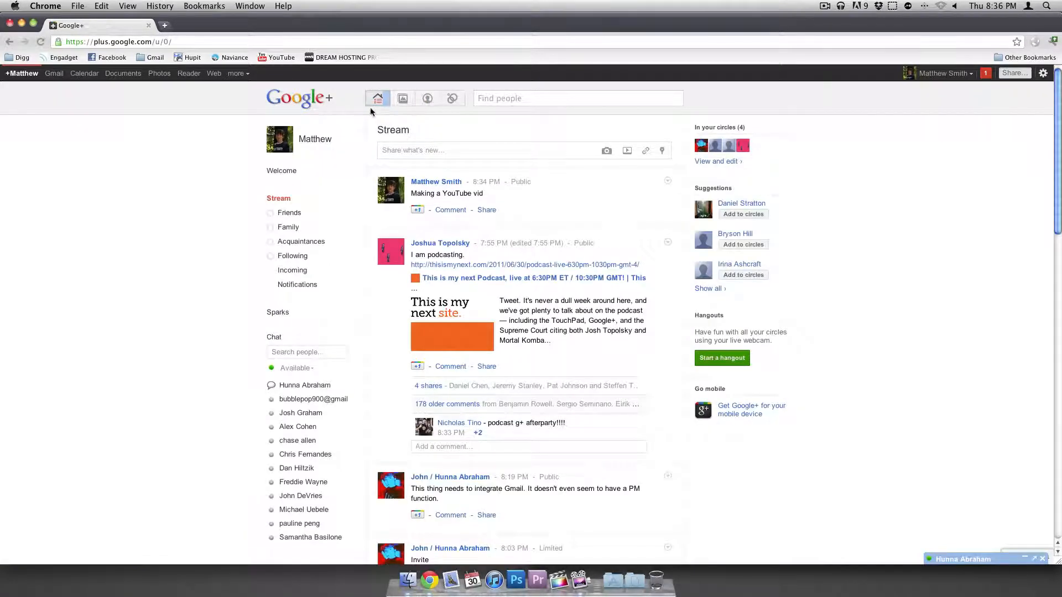
{"action": "left_click", "coordinate": [402, 99]}
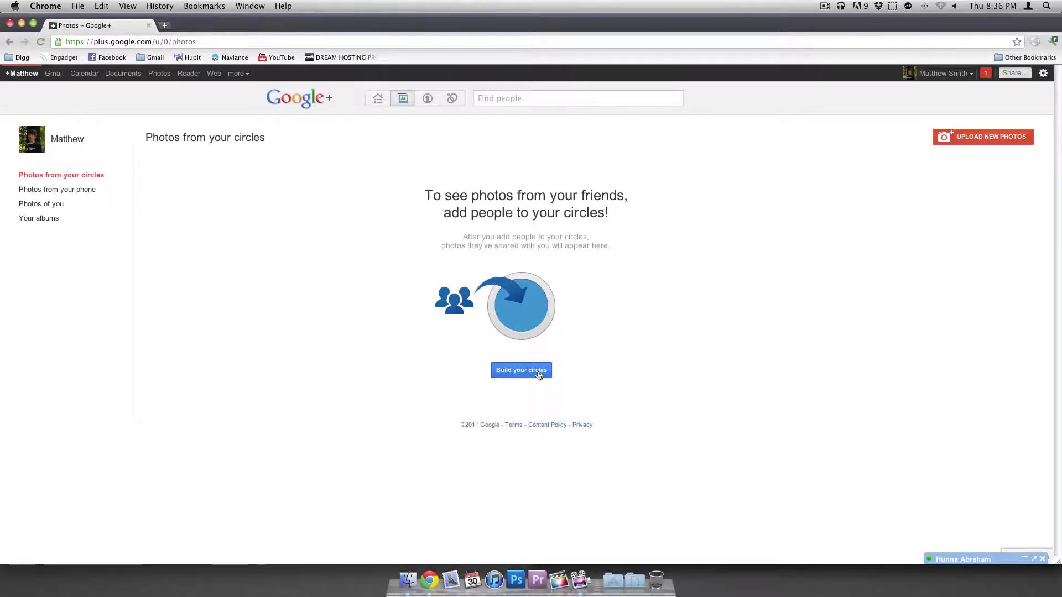
{"action": "mouse_move", "coordinate": [329, 160]}
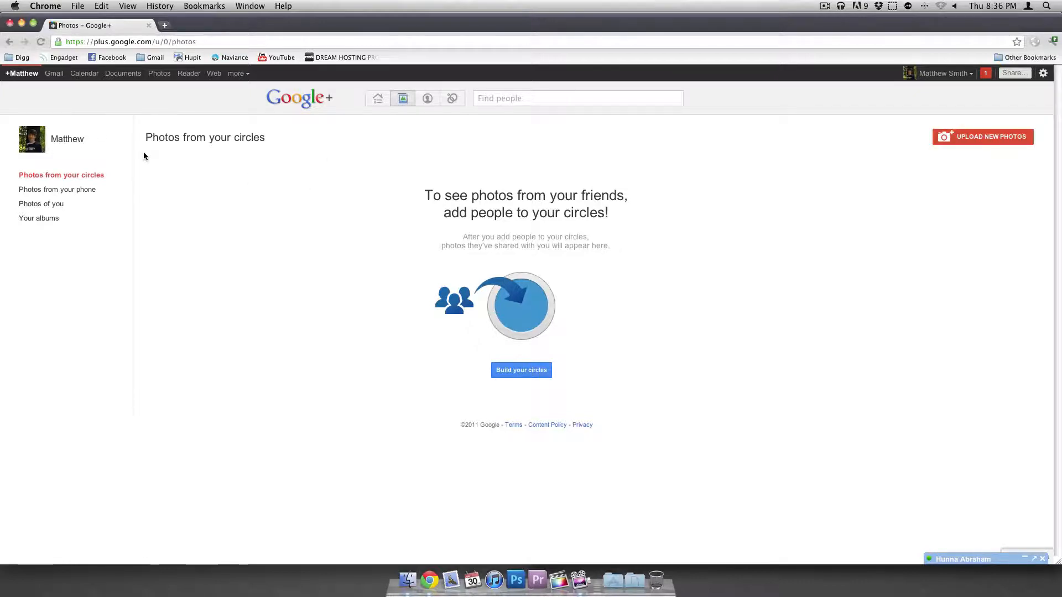
{"action": "mouse_move", "coordinate": [57, 190]}
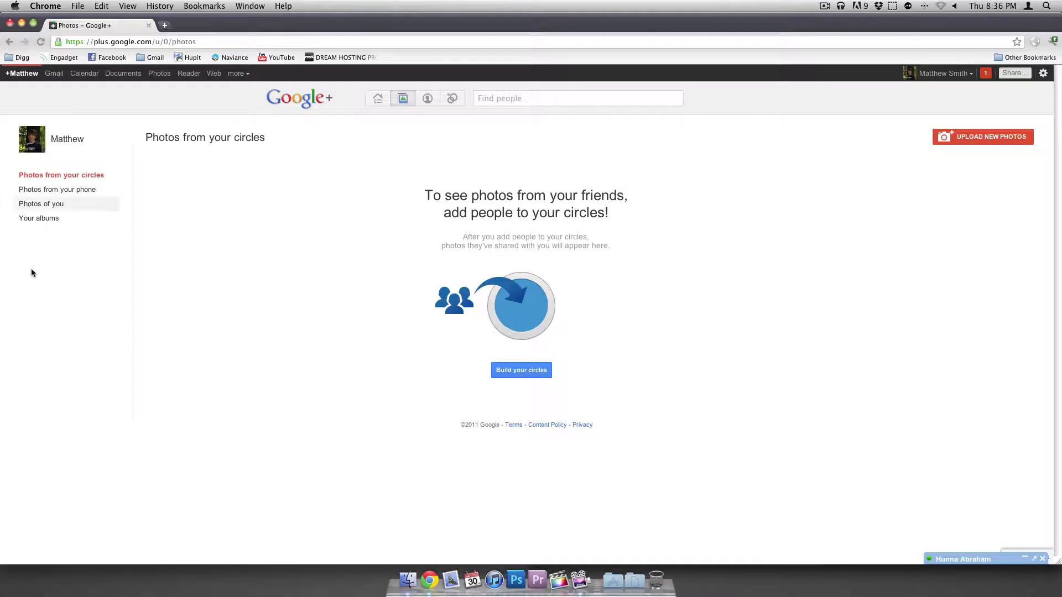
{"action": "left_click", "coordinate": [57, 189]}
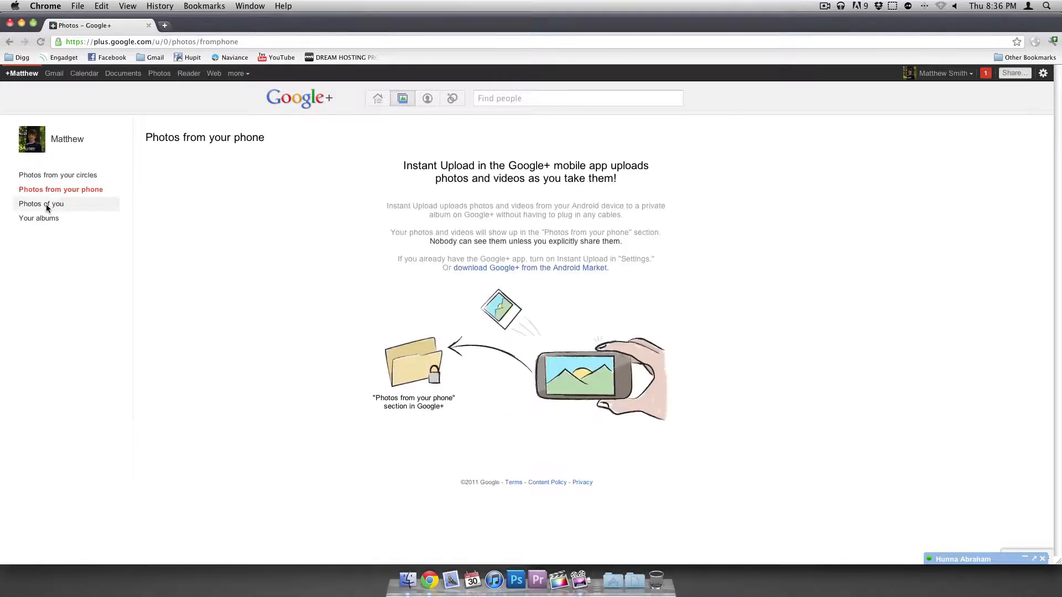
{"action": "left_click", "coordinate": [40, 204]}
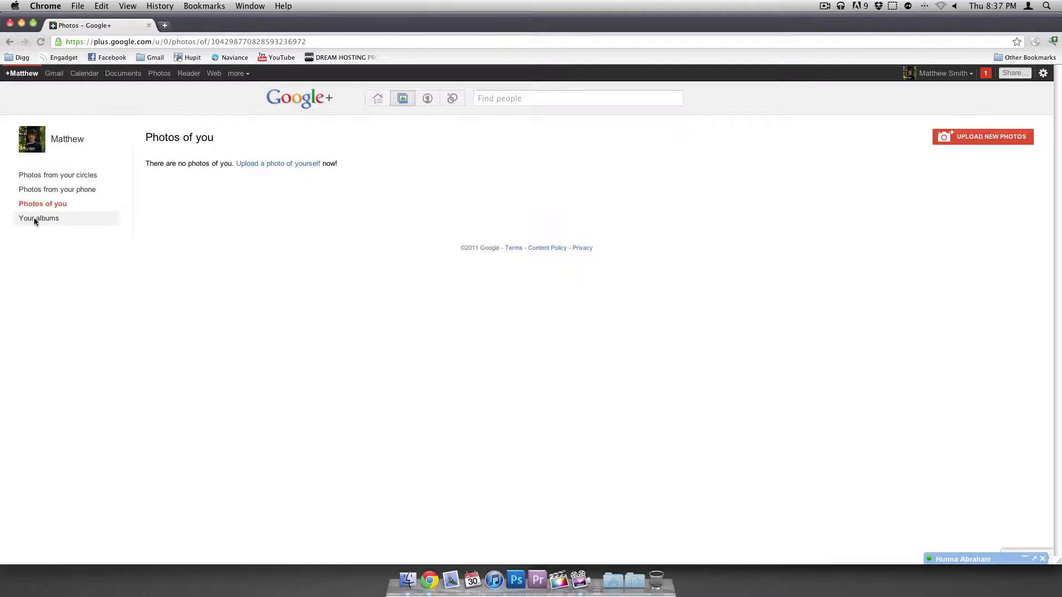
{"action": "left_click", "coordinate": [39, 218]}
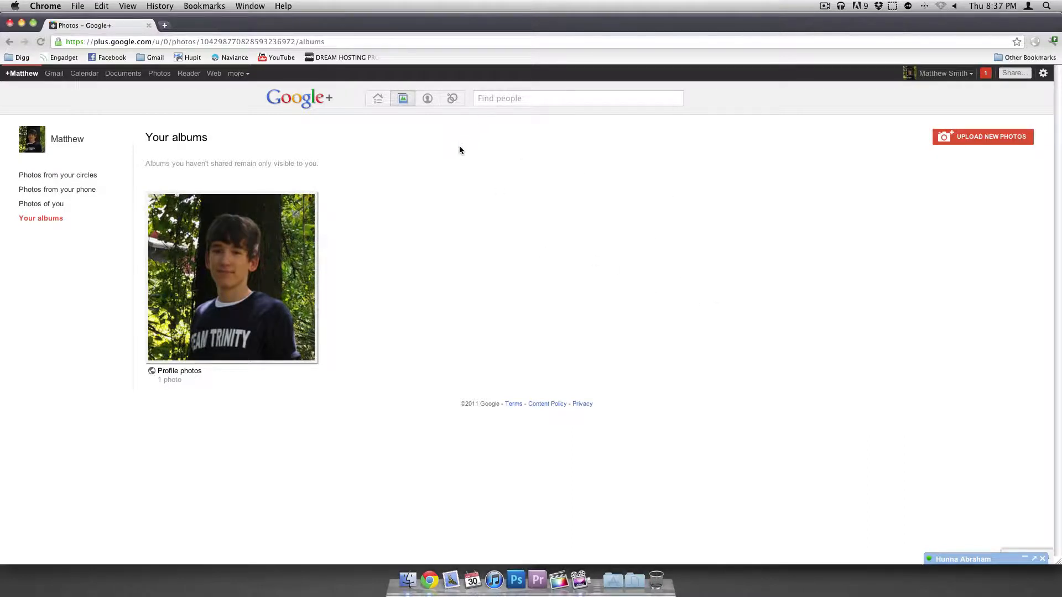
{"action": "left_click", "coordinate": [453, 98]}
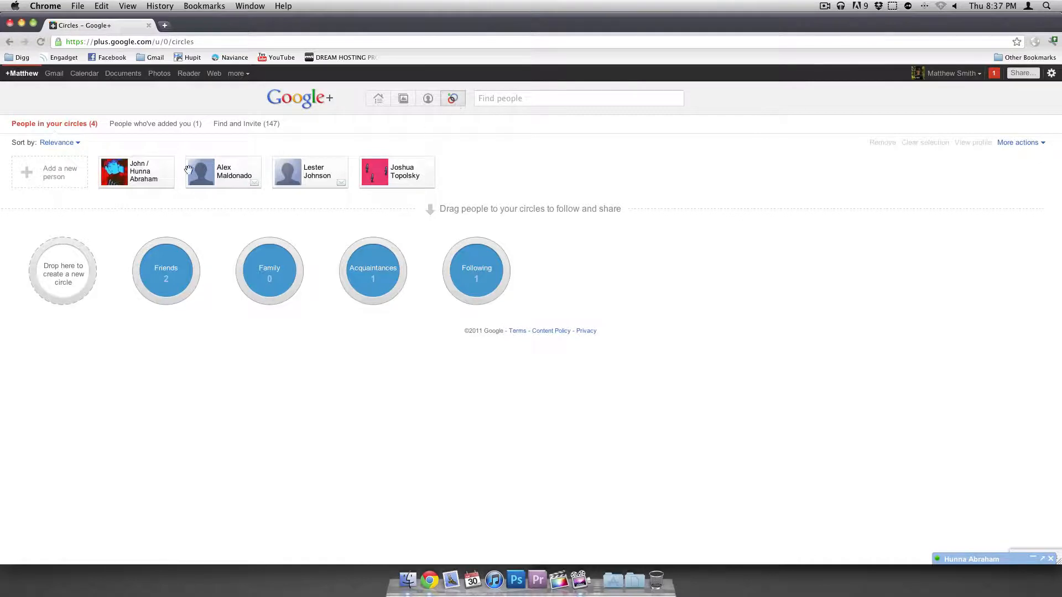
{"action": "left_click", "coordinate": [59, 142]}
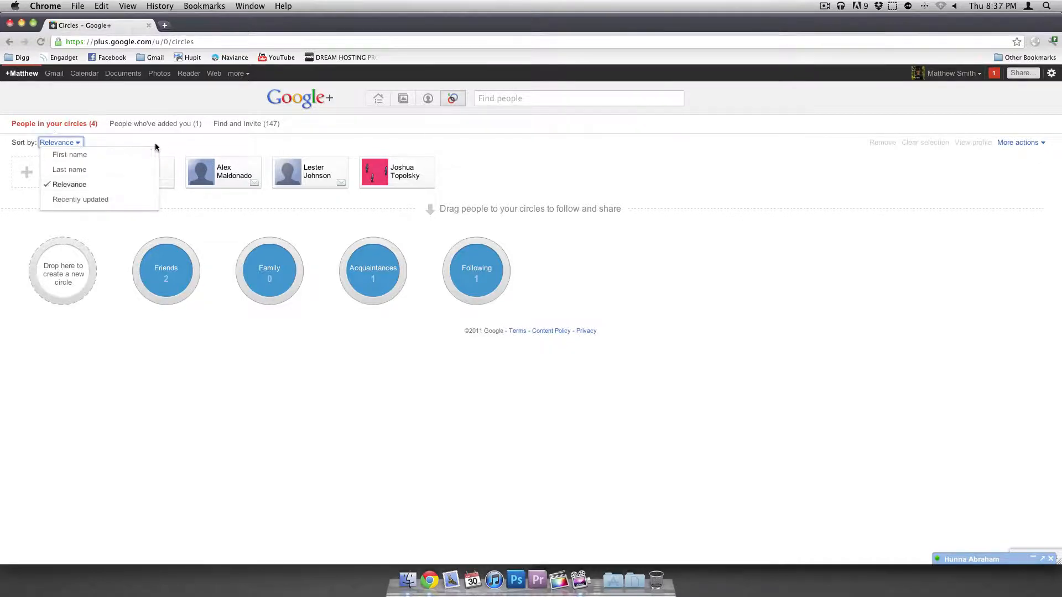
{"action": "left_click", "coordinate": [245, 123]}
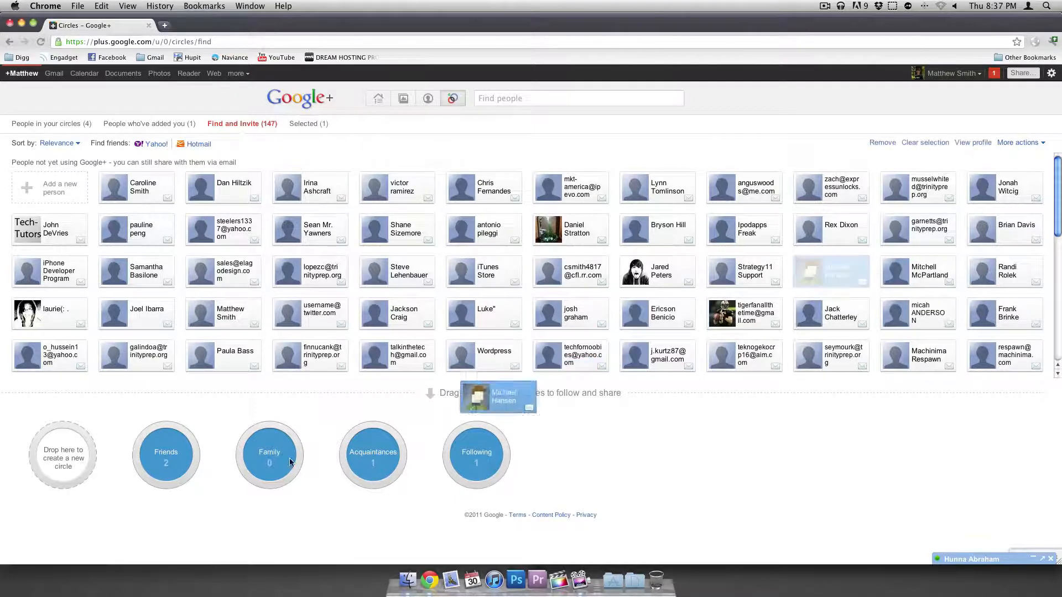
{"action": "left_click_drag", "start_coordinate": [498, 398], "coordinate": [166, 454]}
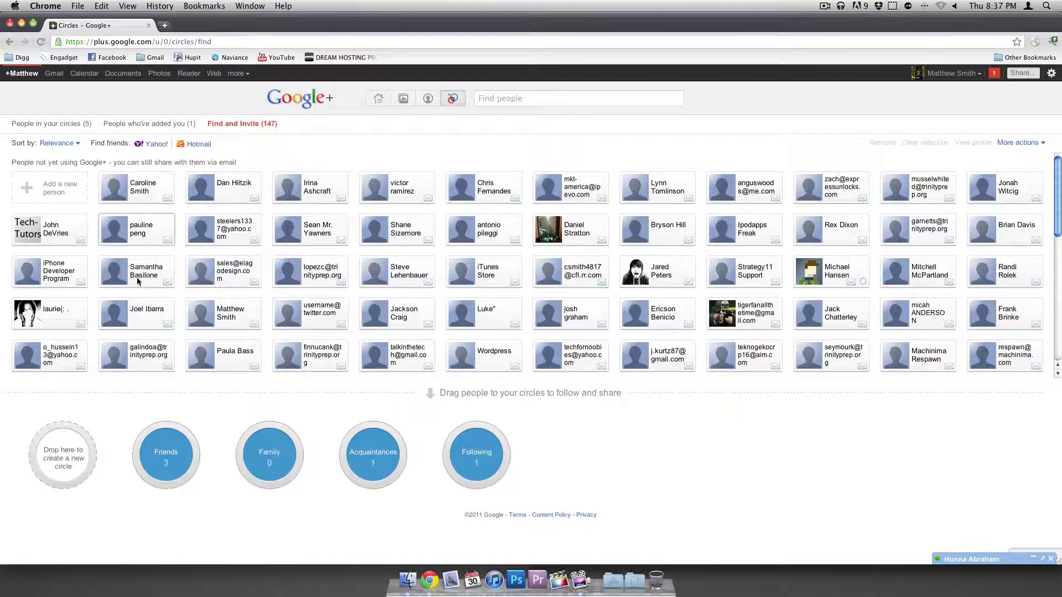
{"action": "mouse_move", "coordinate": [195, 449]}
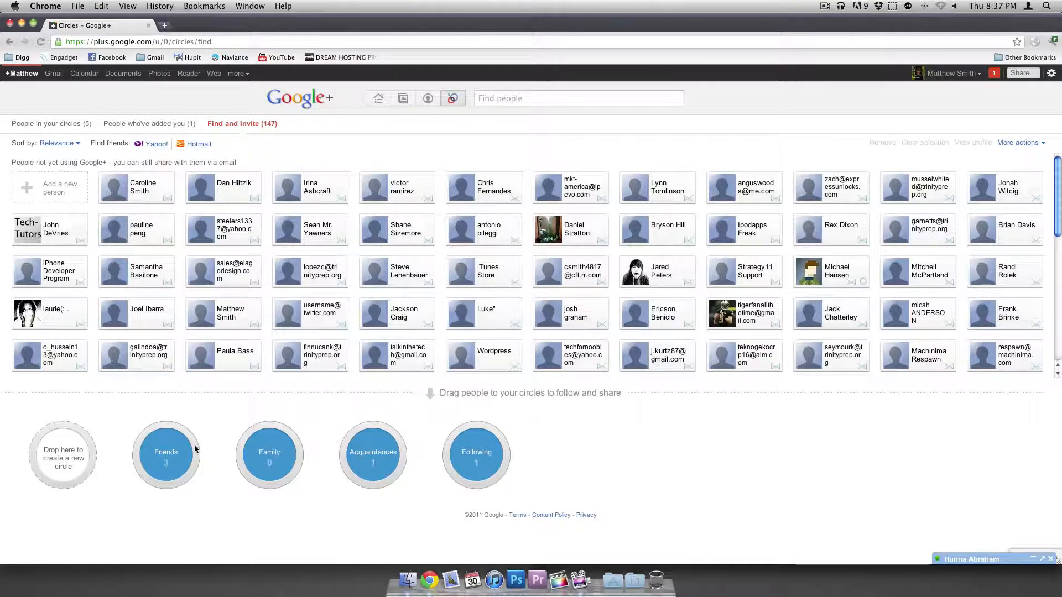
{"action": "left_click", "coordinate": [166, 453]}
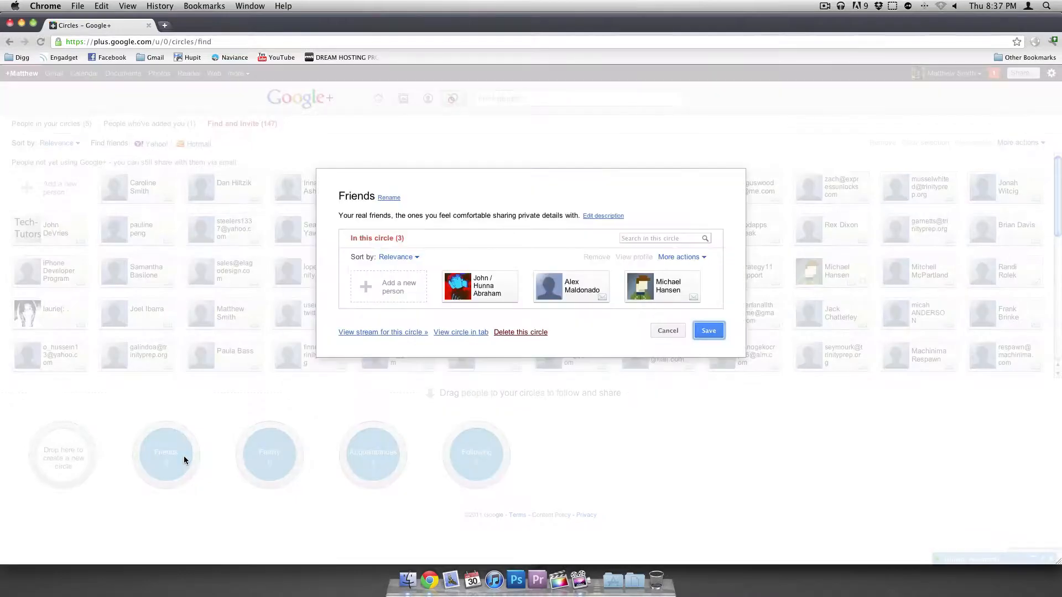
{"action": "mouse_move", "coordinate": [573, 246]}
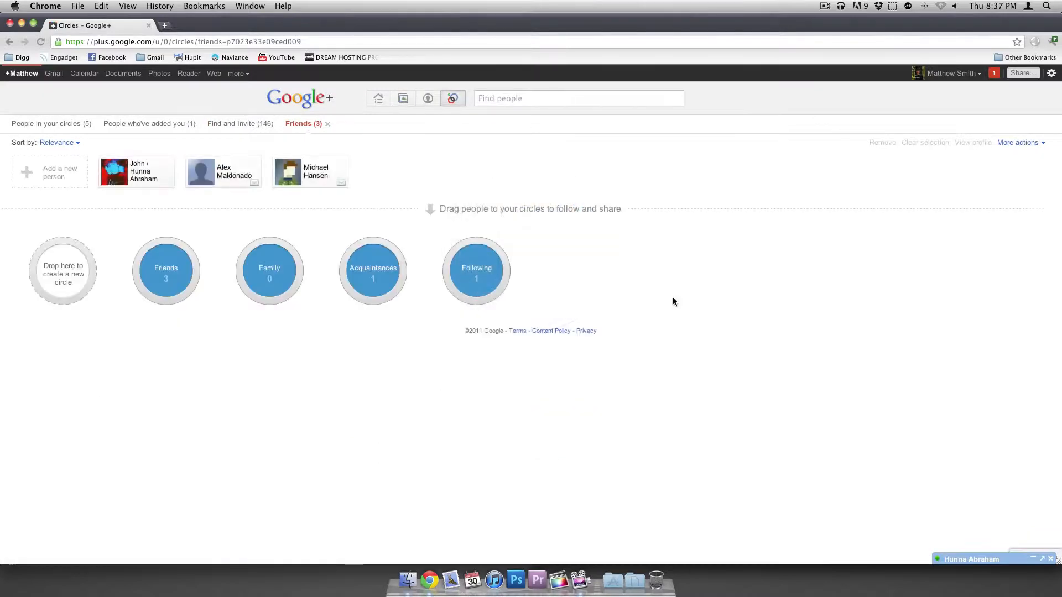
{"action": "mouse_move", "coordinate": [329, 124]}
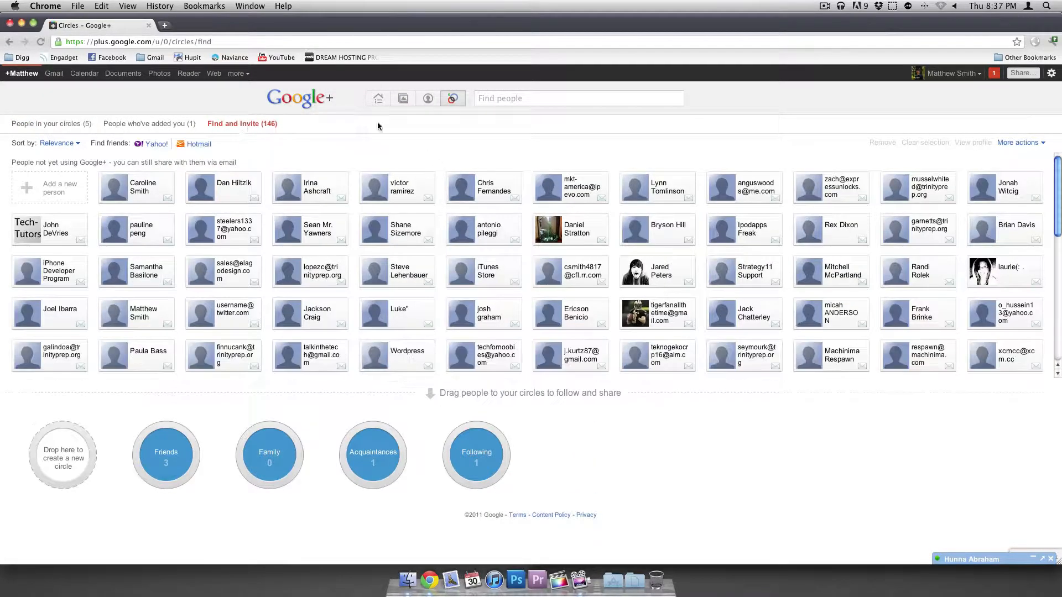
- Open the recent notifications, view one, and close the panel
{"action": "left_click", "coordinate": [994, 73]}
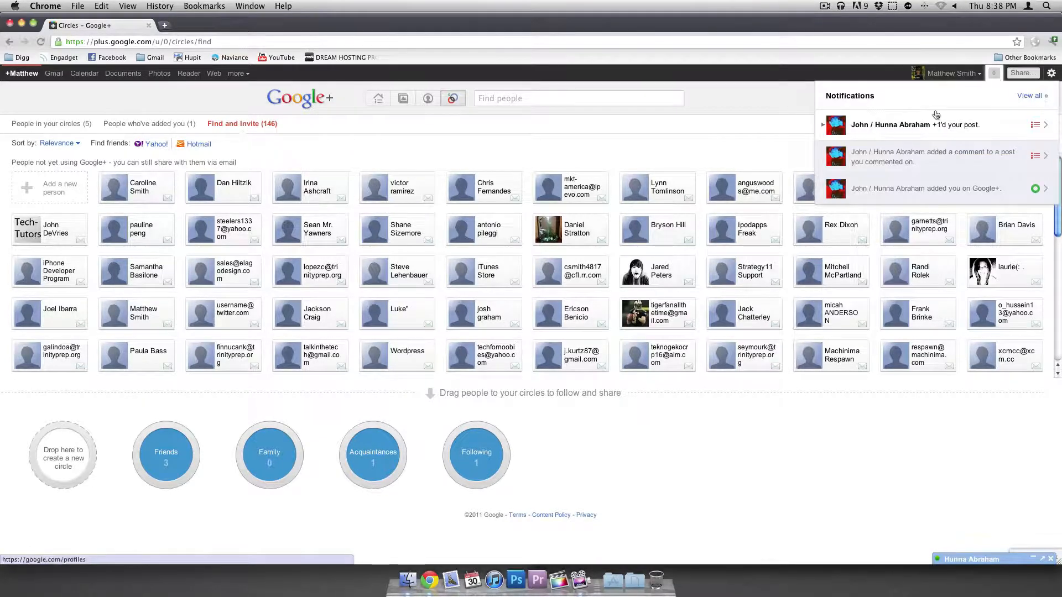
{"action": "left_click", "coordinate": [914, 124]}
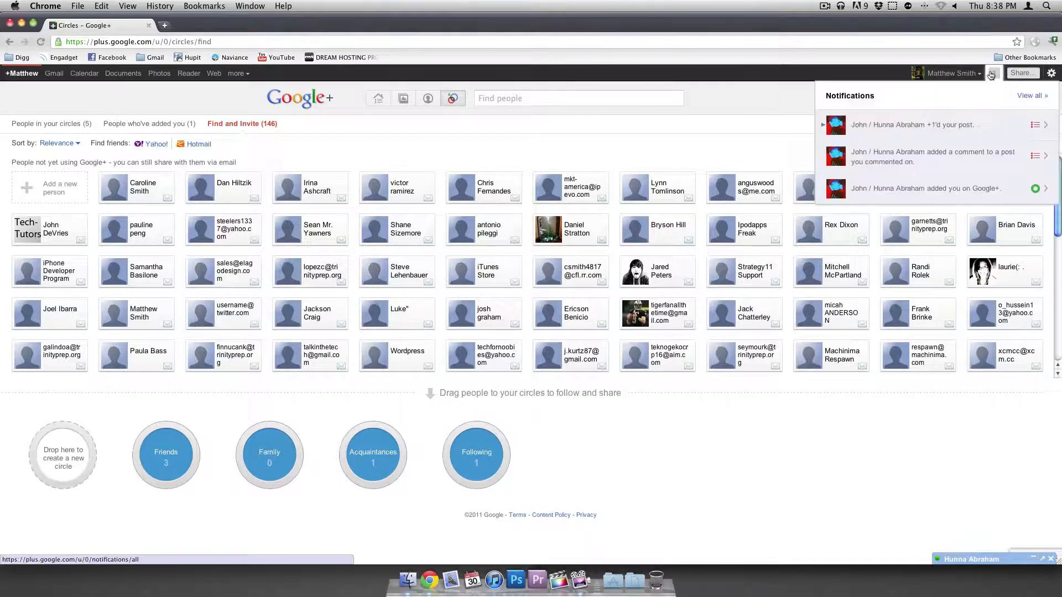
{"action": "left_click", "coordinate": [989, 73]}
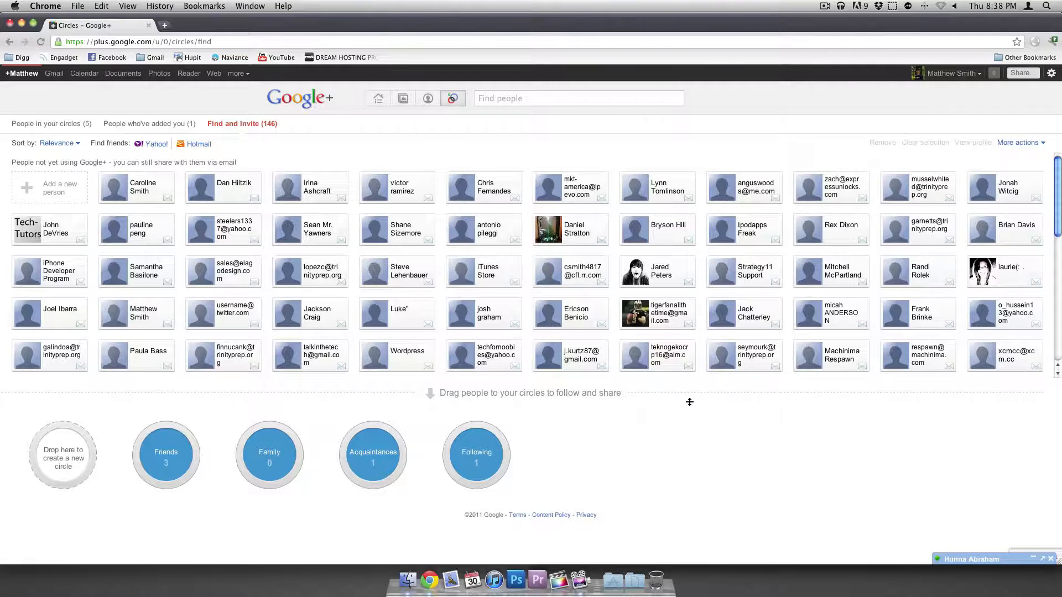
{"action": "mouse_move", "coordinate": [751, 434]}
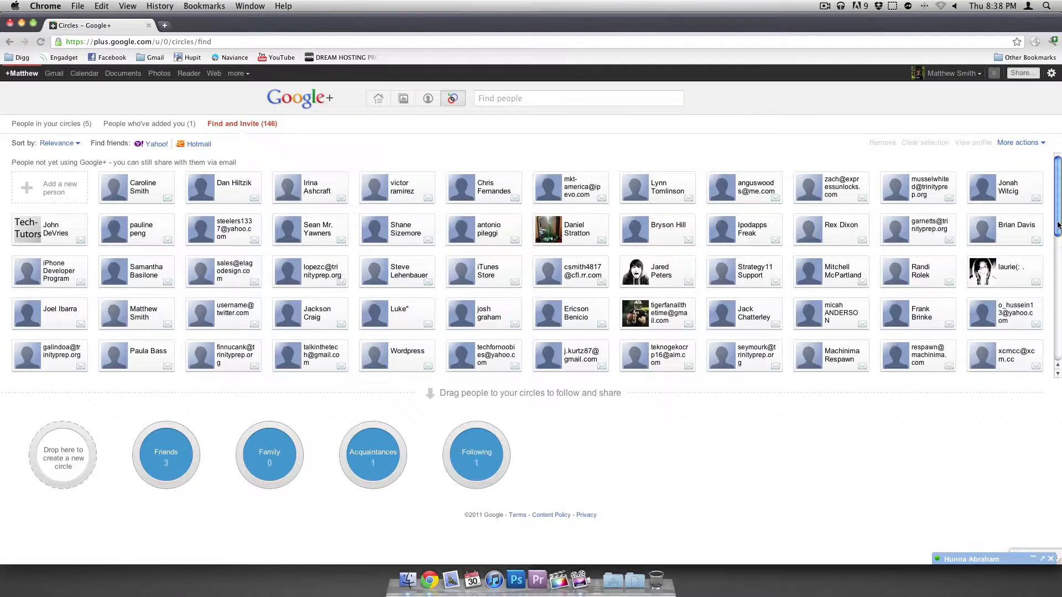
- Scroll down through the people list and the main stream's recent posts
{"action": "scroll", "scroll_direction": "down", "scroll_amount": 3}
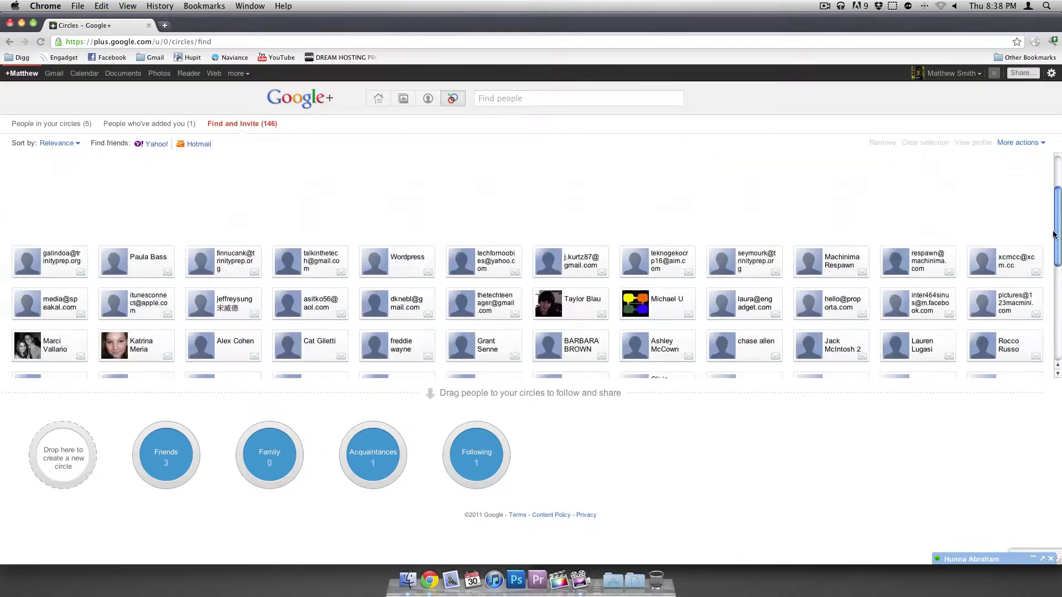
{"action": "scroll", "scroll_direction": "down", "scroll_amount": 3}
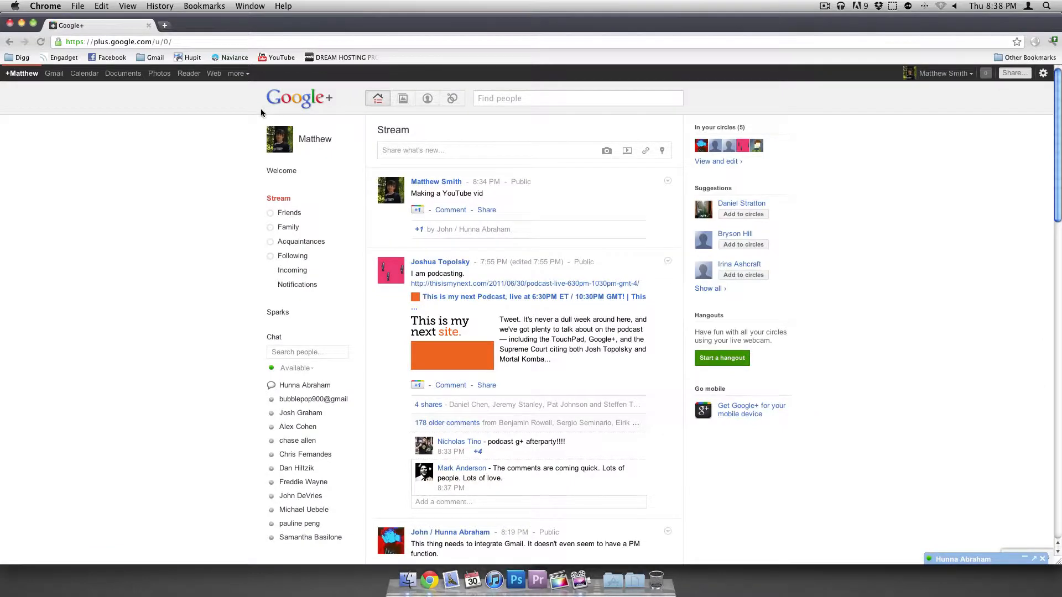
{"action": "scroll", "scroll_direction": "down", "scroll_amount": 3}
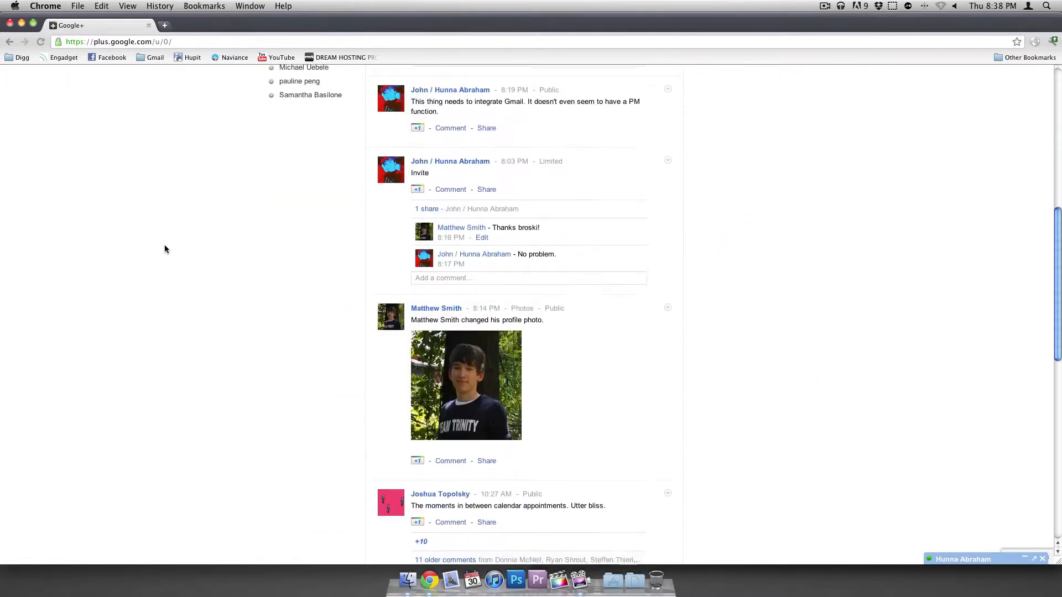
{"action": "scroll", "scroll_direction": "down", "scroll_amount": 3}
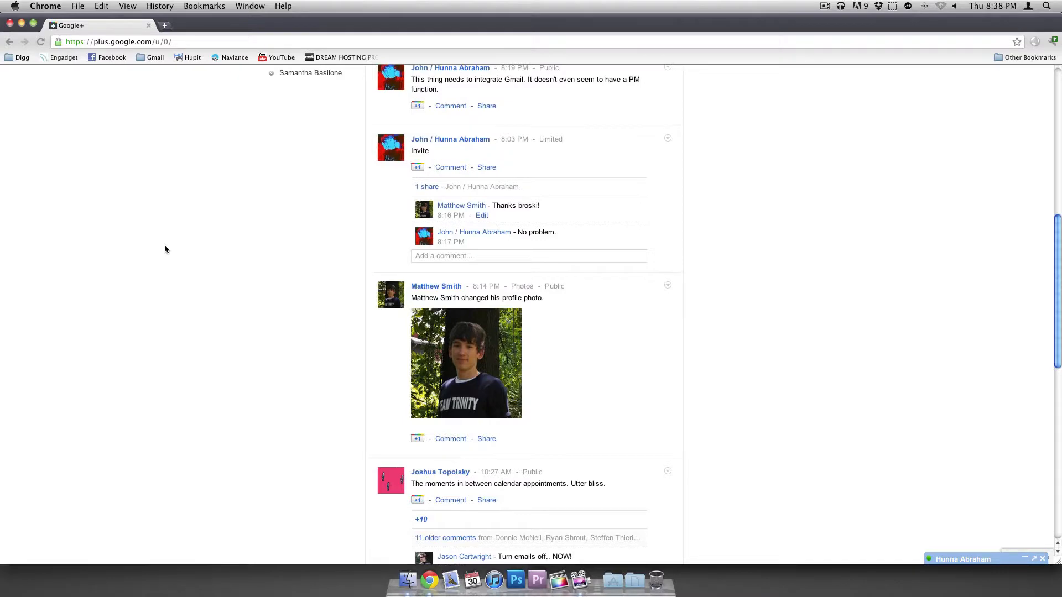